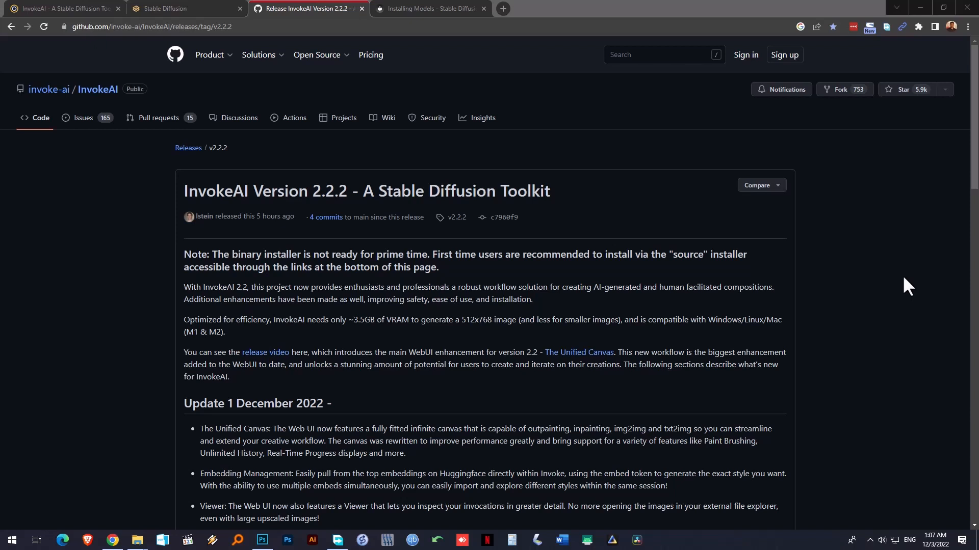
{"action": "mouse_move", "coordinate": [321, 82]}
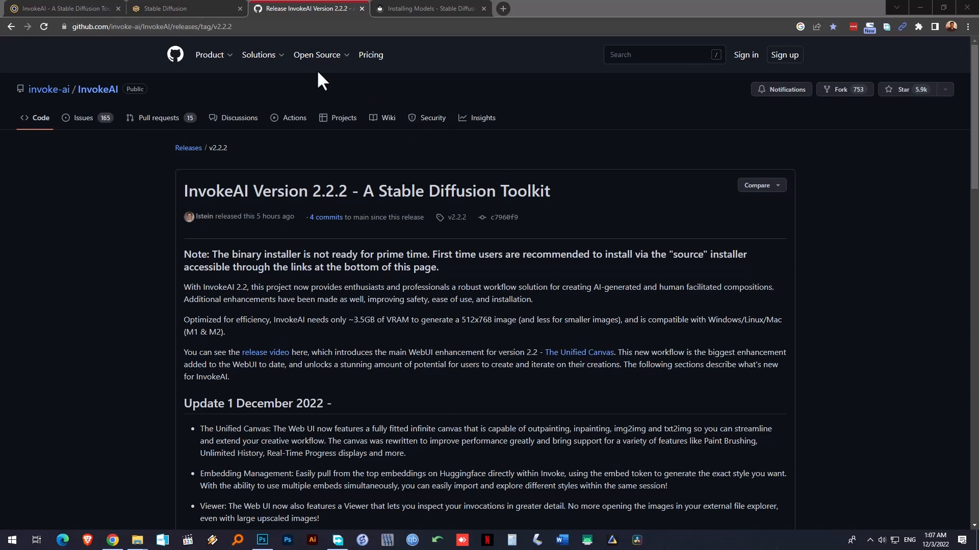
Scroll the v2.2.2 release notes down to the Assets list of Linux, Mac and Windows installers
{"action": "scroll", "scroll_direction": "down", "scroll_amount": 3}
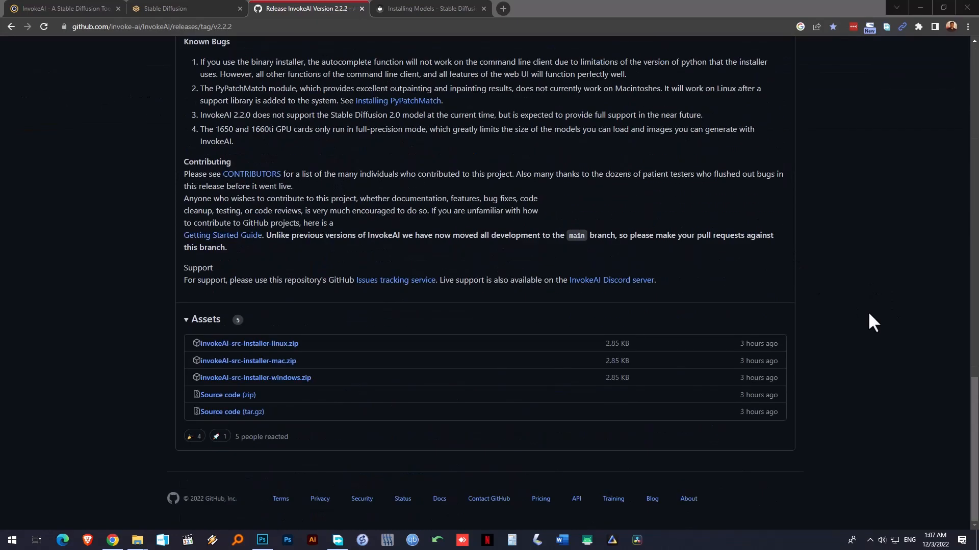
{"action": "mouse_move", "coordinate": [48, 359]}
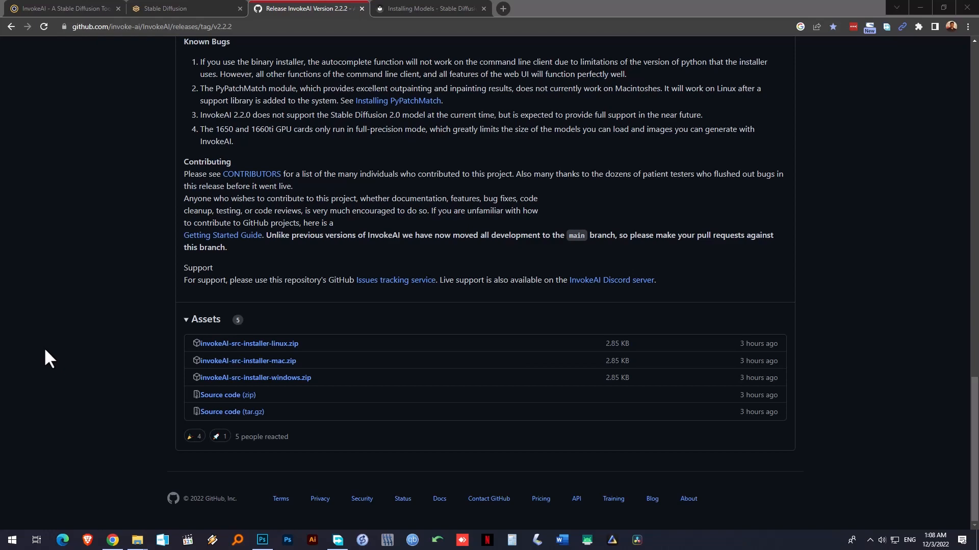
Read the release page's First-time Installation and Upgrading sections
{"action": "scroll", "scroll_direction": "up", "scroll_amount": 3}
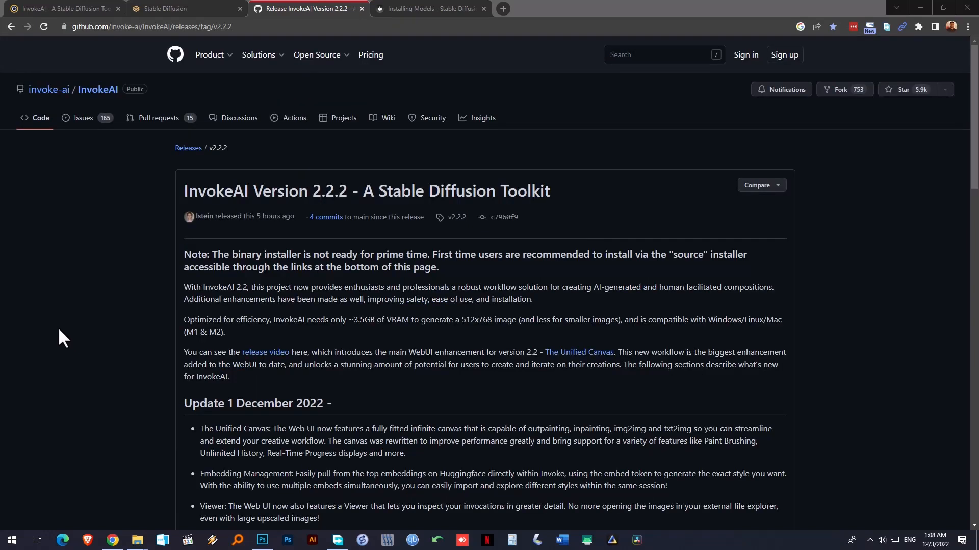
{"action": "scroll", "scroll_direction": "down", "scroll_amount": 3}
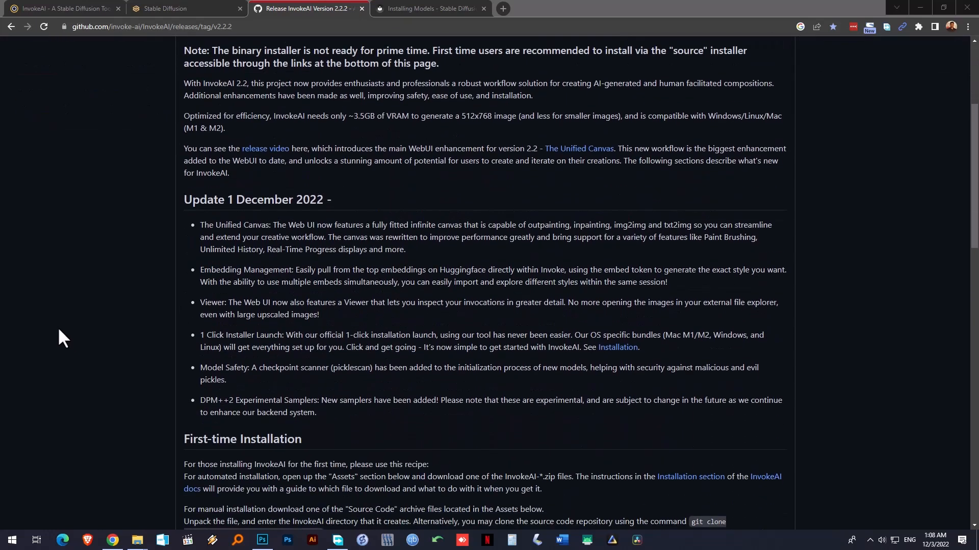
{"action": "scroll", "scroll_direction": "down", "scroll_amount": 3}
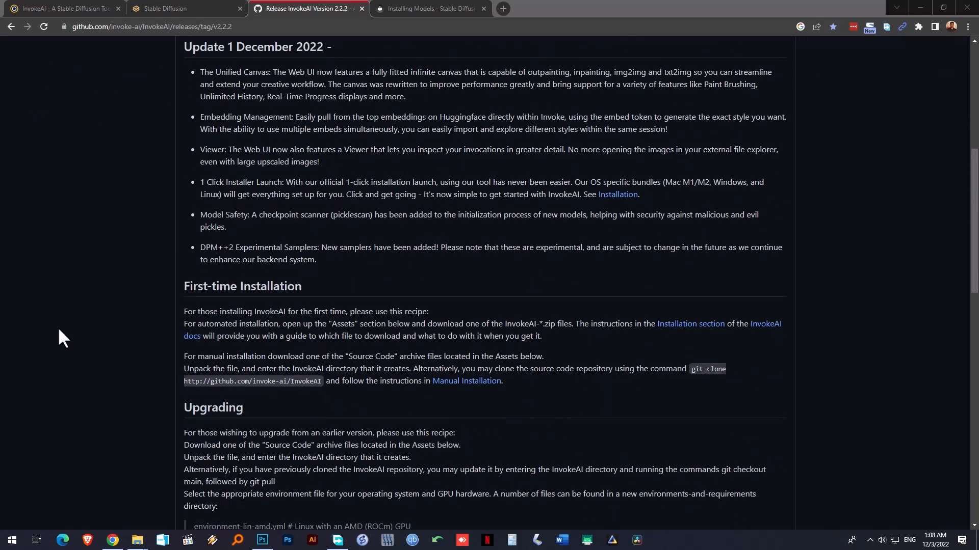
{"action": "scroll", "scroll_direction": "down", "scroll_amount": 3}
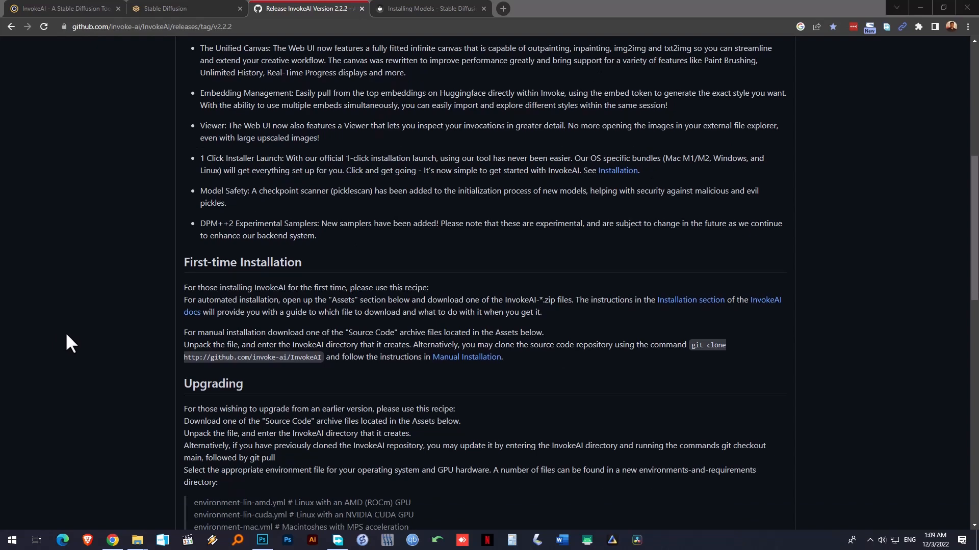
{"action": "scroll", "scroll_direction": "down", "scroll_amount": 3}
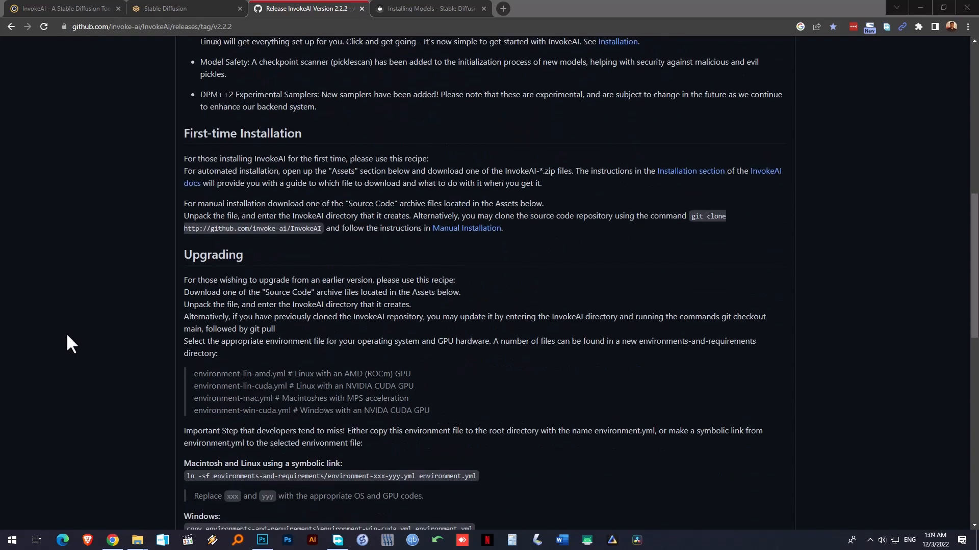
{"action": "scroll", "scroll_direction": "up", "scroll_amount": 3}
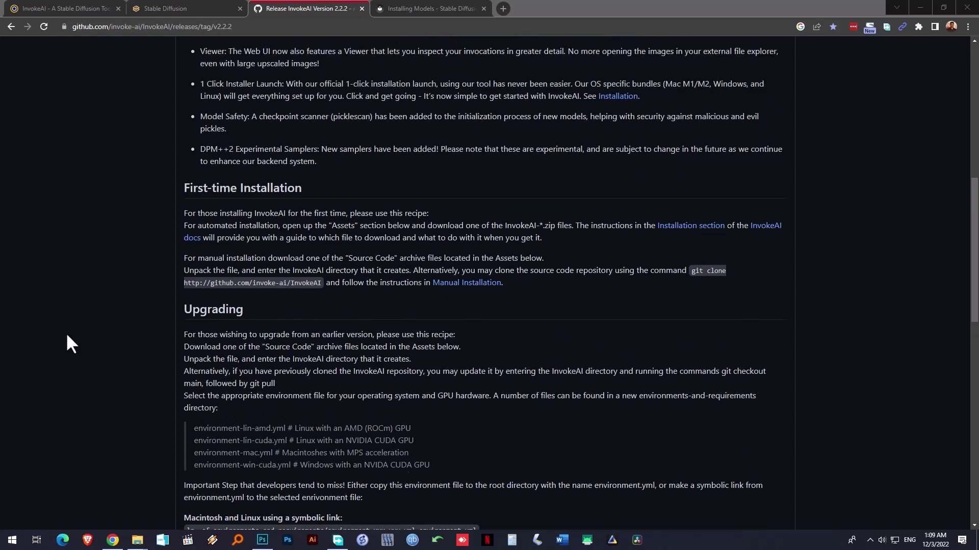
{"action": "left_click", "coordinate": [66, 9]}
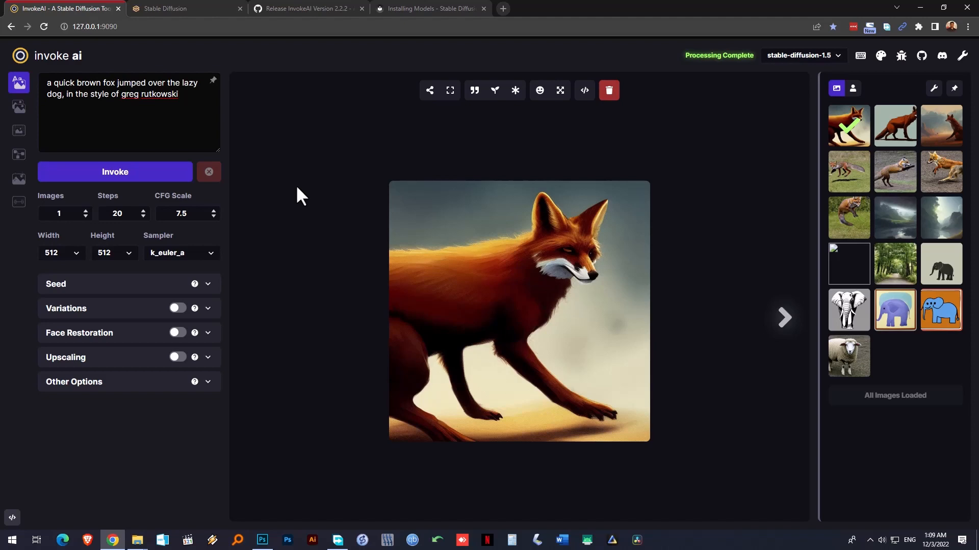
{"action": "mouse_move", "coordinate": [310, 248]}
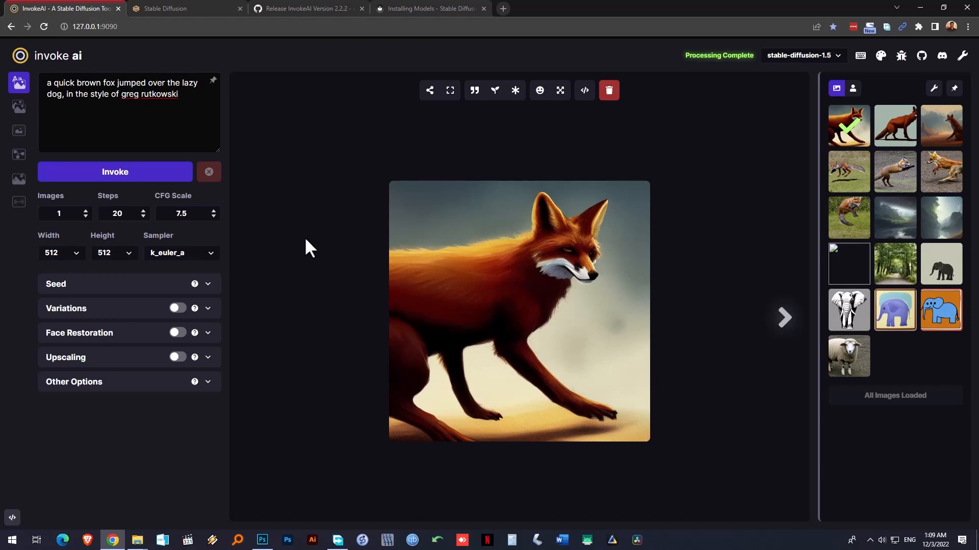
Expand the Seed, Variations, Face Restoration and Upscaling panels and show the fox image's sharing options
{"action": "left_click", "coordinate": [129, 284]}
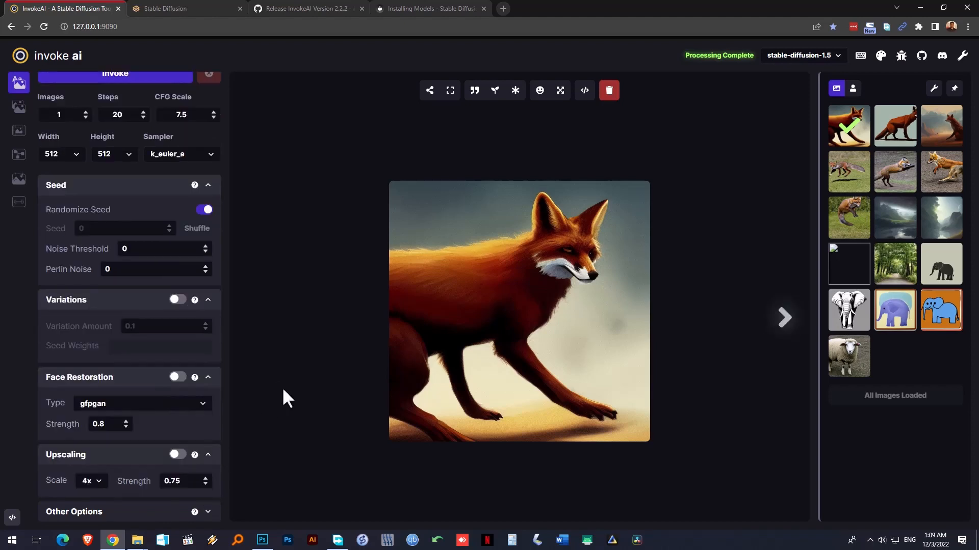
{"action": "mouse_move", "coordinate": [228, 516]}
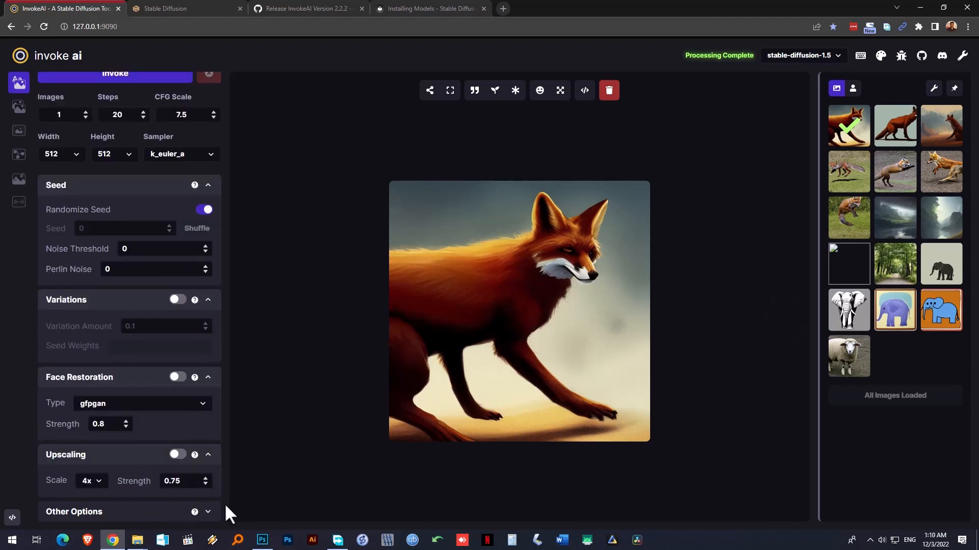
{"action": "scroll", "scroll_direction": "down", "scroll_amount": 3}
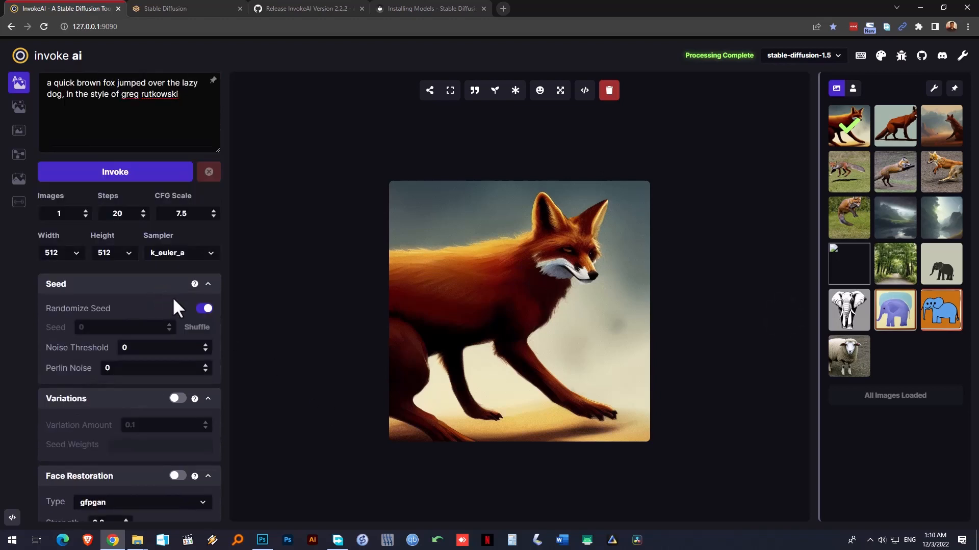
{"action": "mouse_move", "coordinate": [327, 321]}
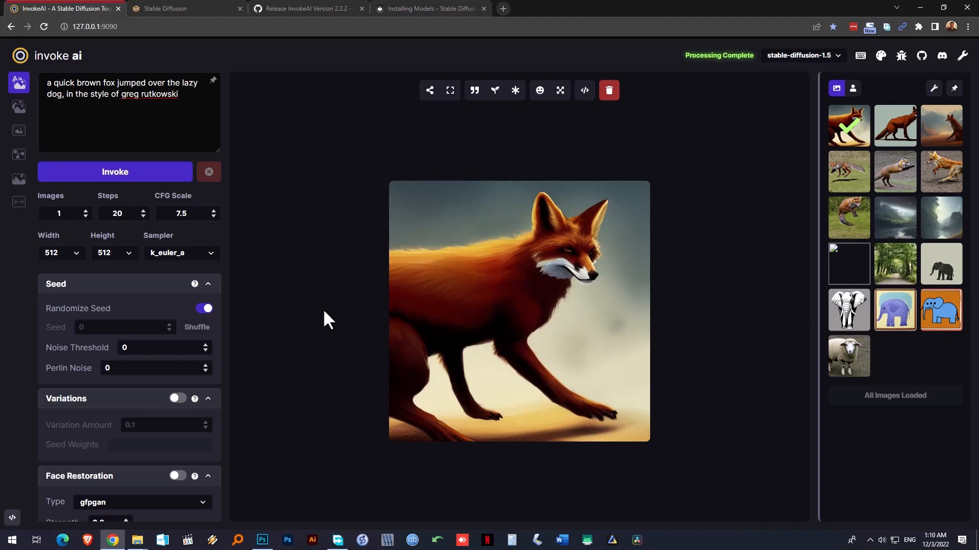
{"action": "mouse_move", "coordinate": [407, 269]}
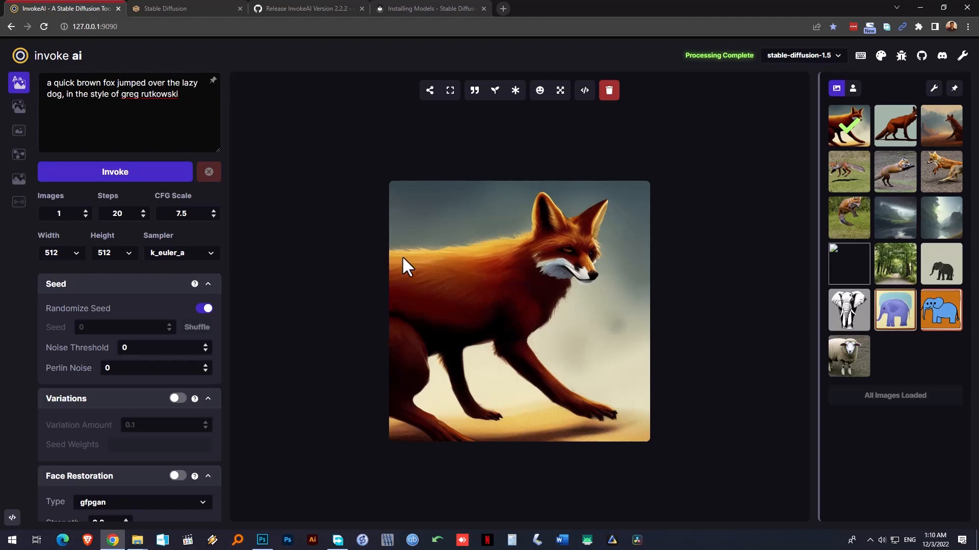
{"action": "left_click", "coordinate": [430, 90]}
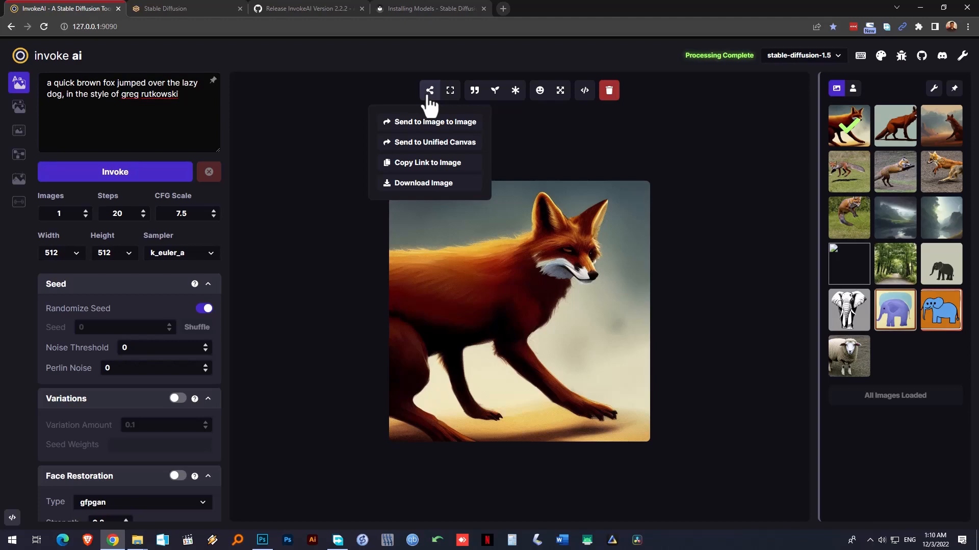
{"action": "mouse_move", "coordinate": [451, 90]}
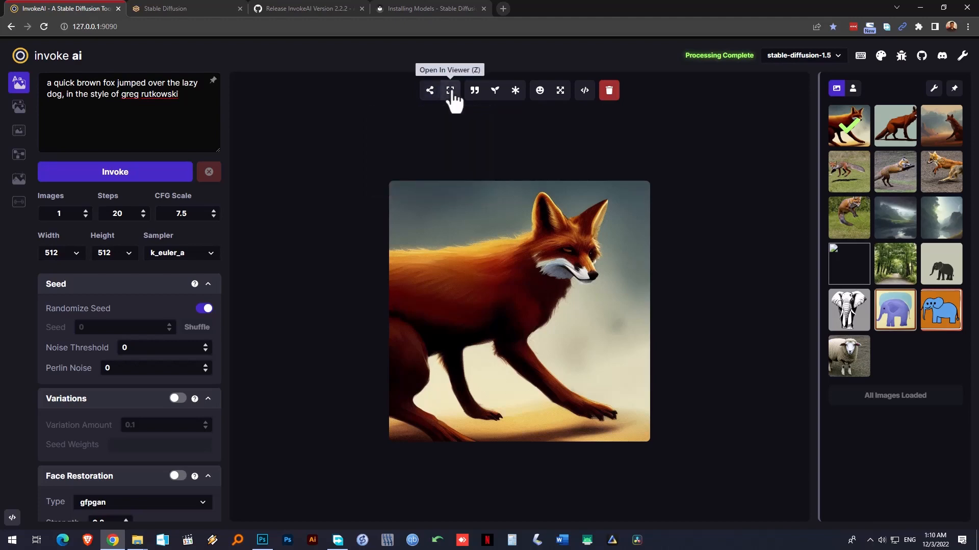
{"action": "mouse_move", "coordinate": [472, 100]}
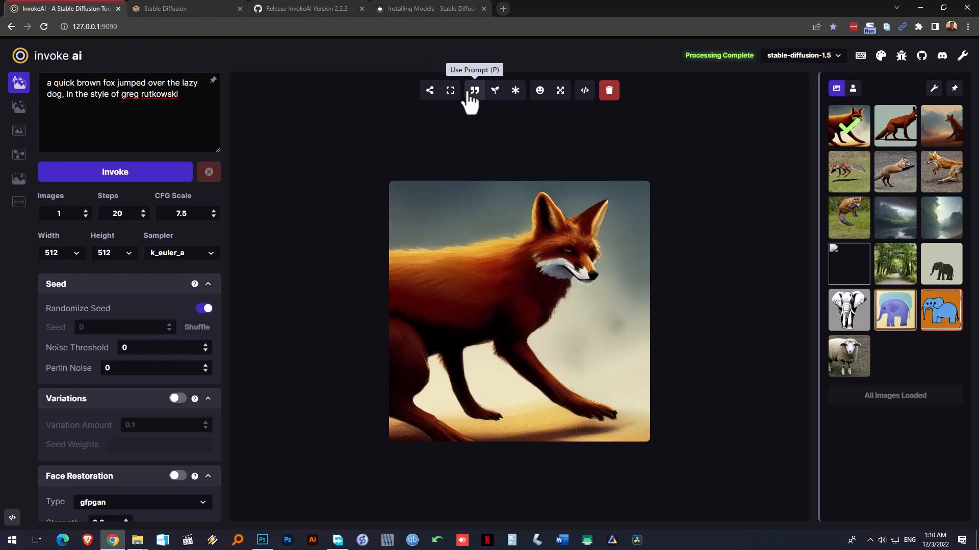
{"action": "mouse_move", "coordinate": [494, 90]}
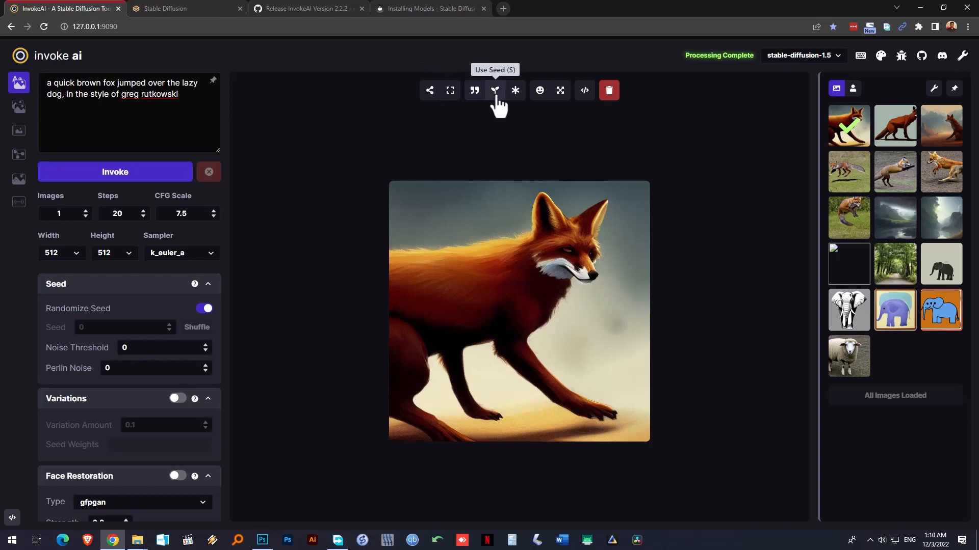
{"action": "mouse_move", "coordinate": [540, 138]}
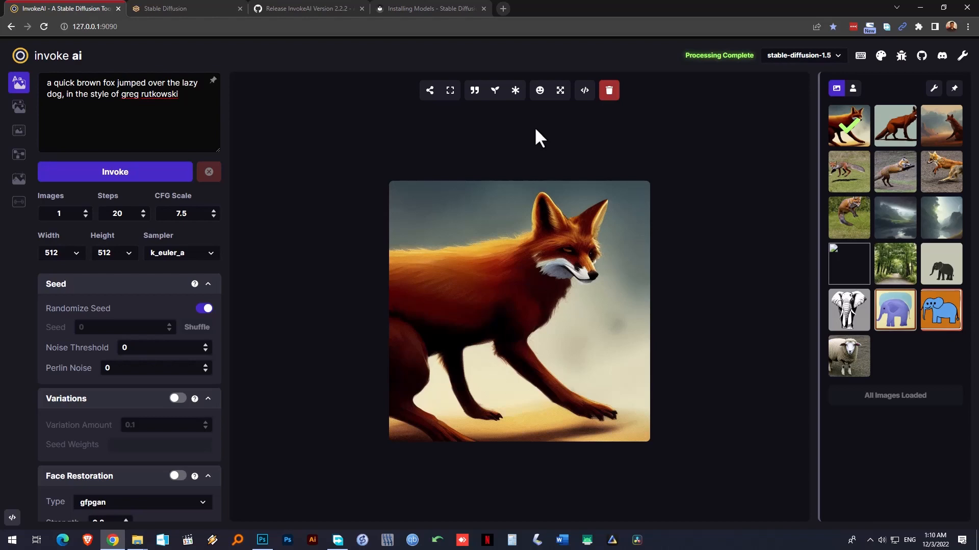
{"action": "mouse_move", "coordinate": [365, 175]}
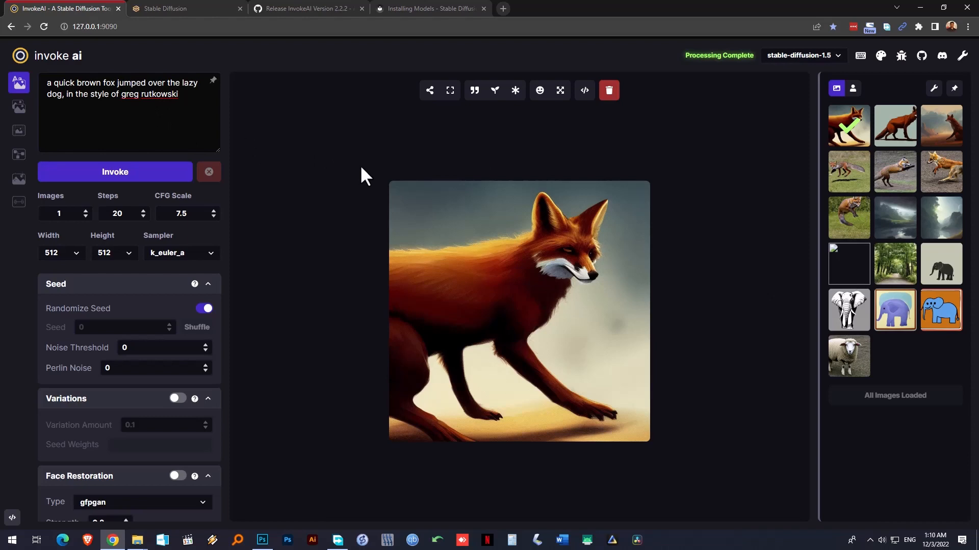
{"action": "mouse_move", "coordinate": [18, 131]}
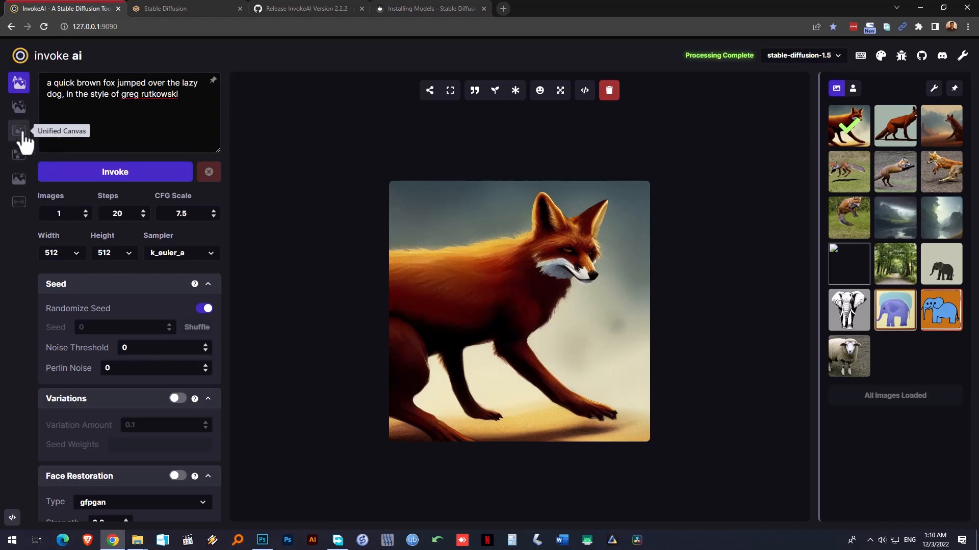
{"action": "left_click", "coordinate": [19, 130]}
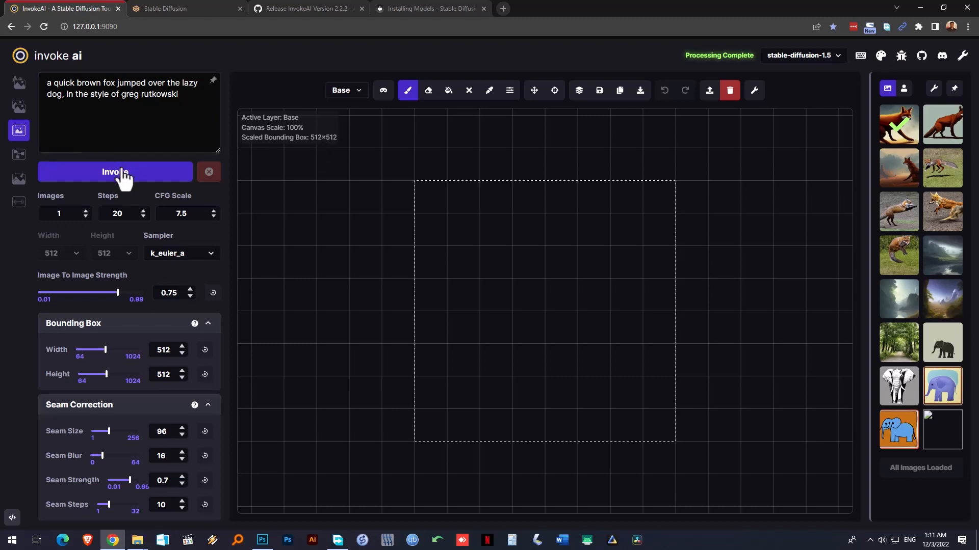
{"action": "left_click", "coordinate": [115, 172]}
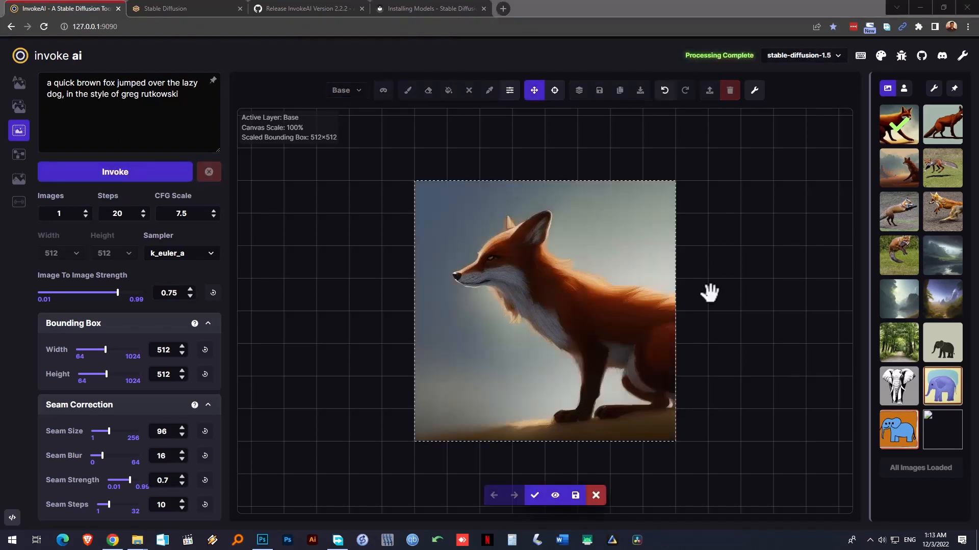
{"action": "mouse_move", "coordinate": [769, 295]}
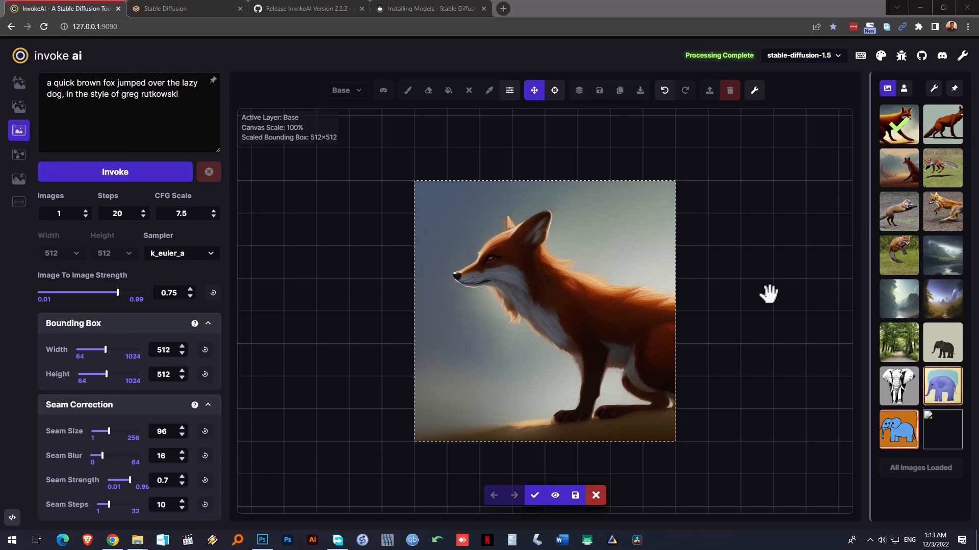
{"action": "mouse_move", "coordinate": [887, 88]}
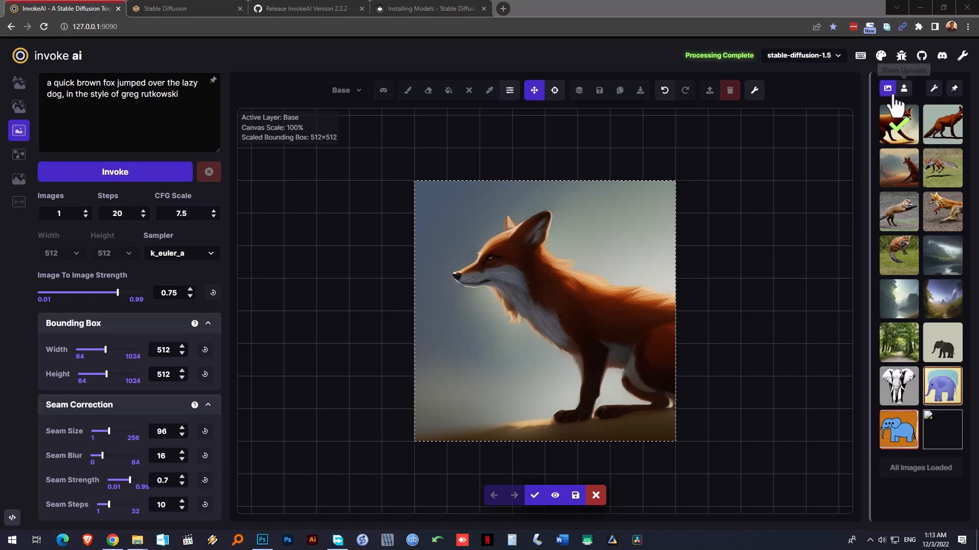
{"action": "mouse_move", "coordinate": [943, 138]}
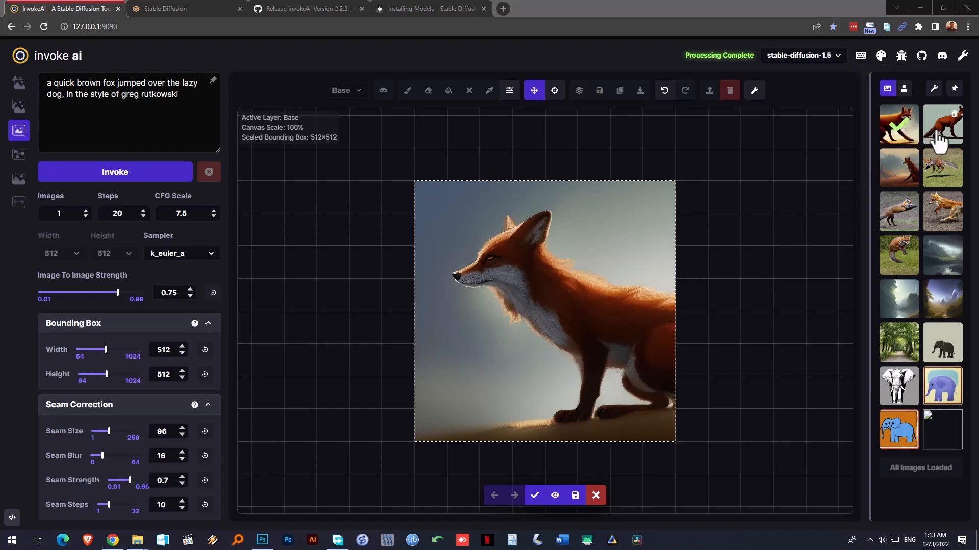
{"action": "mouse_move", "coordinate": [921, 300]}
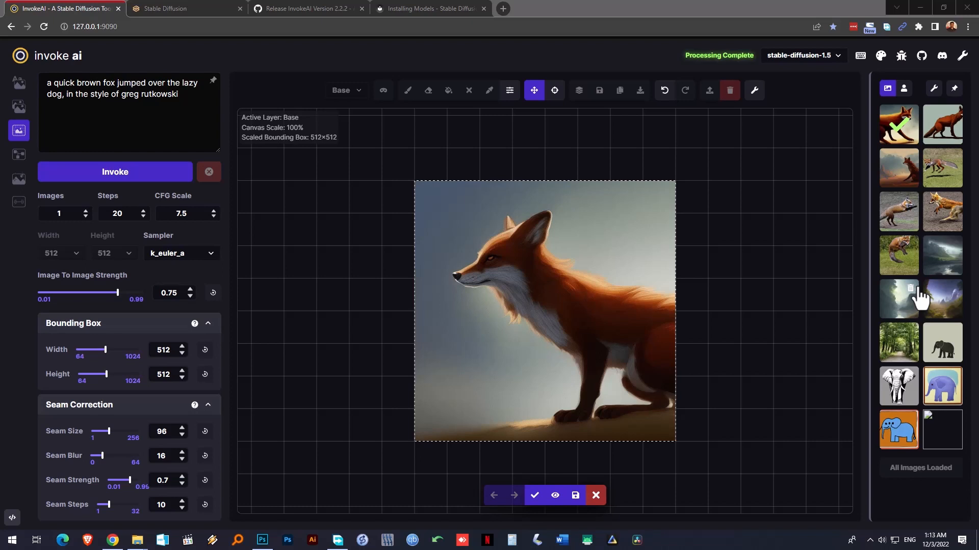
{"action": "mouse_move", "coordinate": [947, 261]}
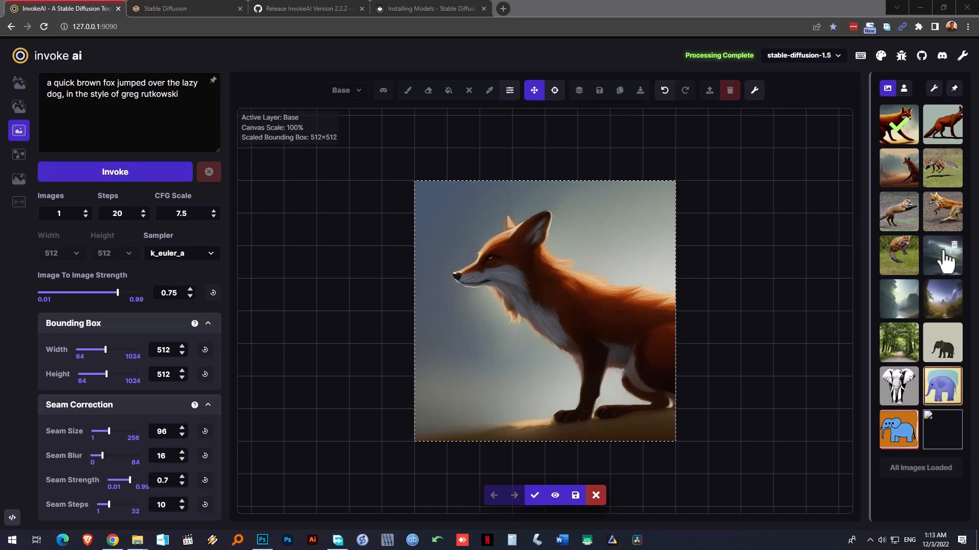
Reuse the misty landscape image's sci-fi planetary city prompt via Use Prompt
{"action": "right_click", "coordinate": [942, 255]}
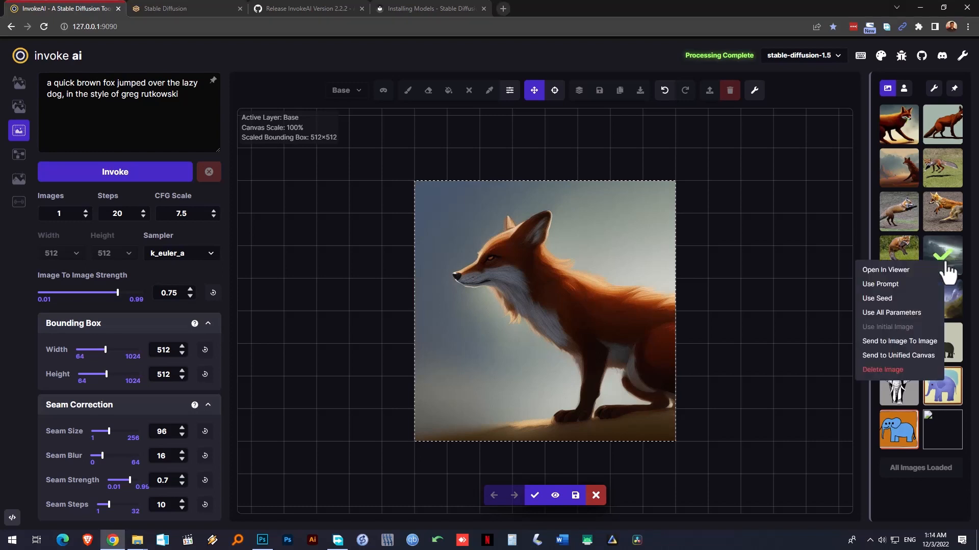
{"action": "left_click", "coordinate": [879, 283]}
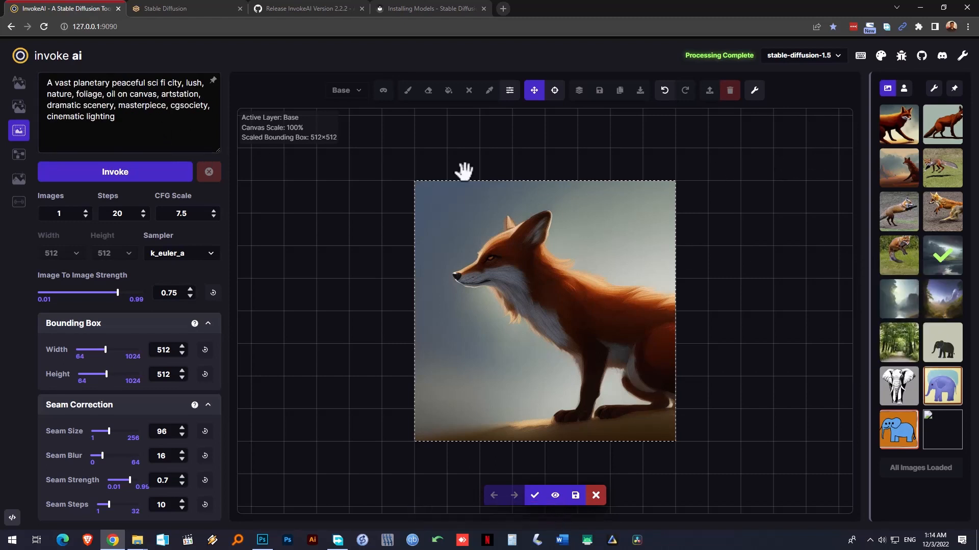
{"action": "mouse_move", "coordinate": [574, 142]}
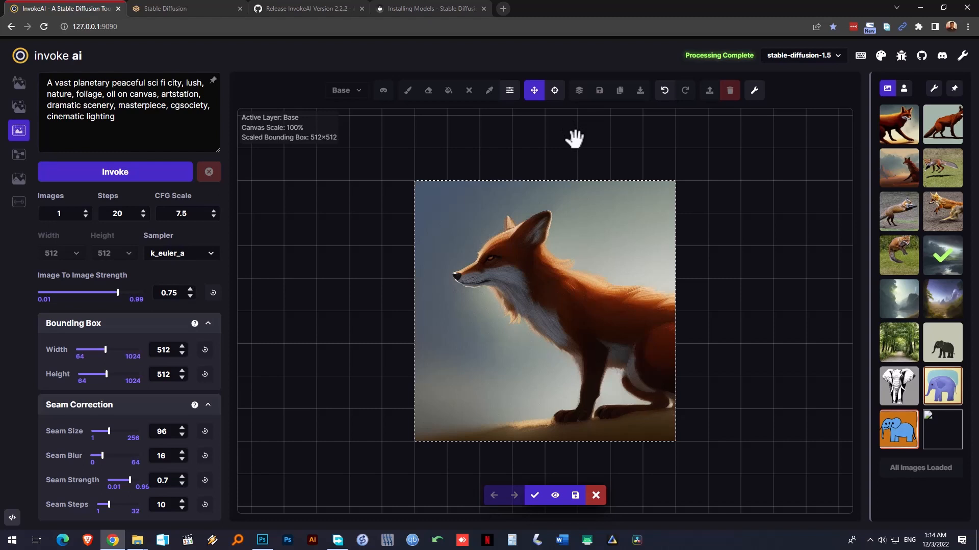
{"action": "mouse_move", "coordinate": [662, 152]}
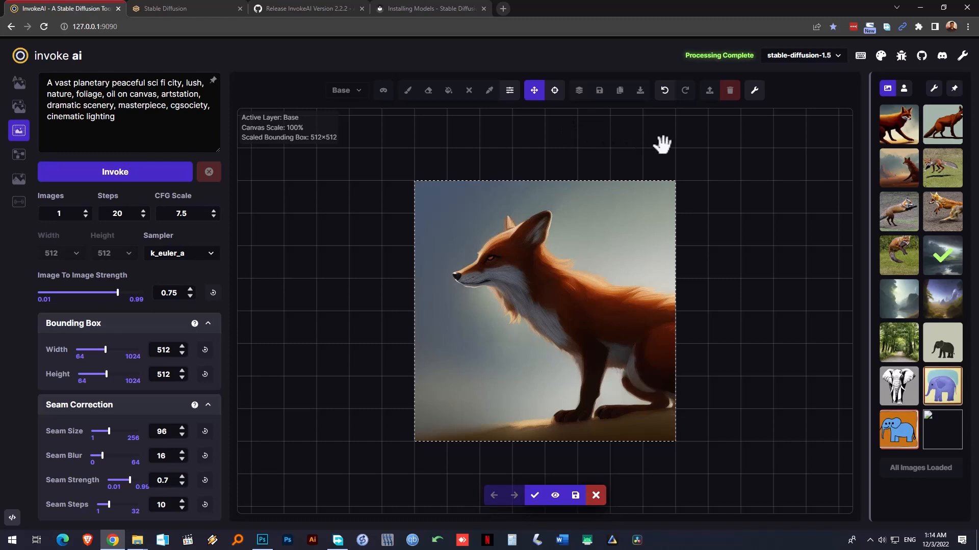
Undo and redo the fox placement, then accept the staged fox image onto the canvas
{"action": "left_click", "coordinate": [408, 91]}
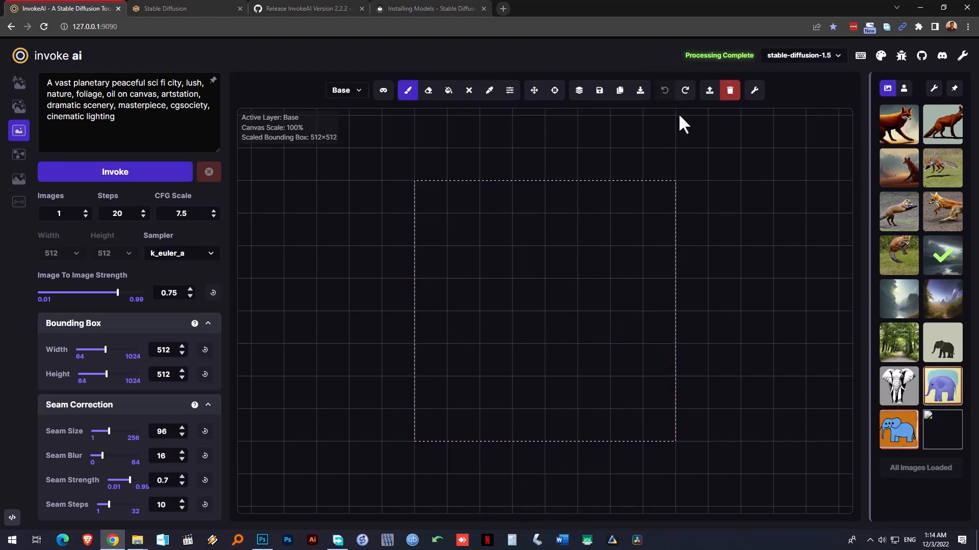
{"action": "left_click", "coordinate": [534, 90]}
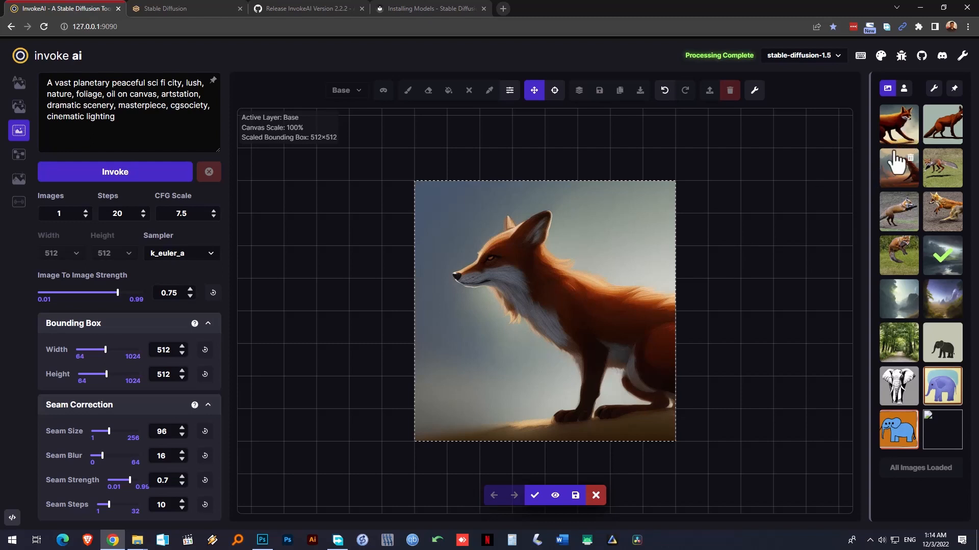
{"action": "mouse_move", "coordinate": [905, 137]}
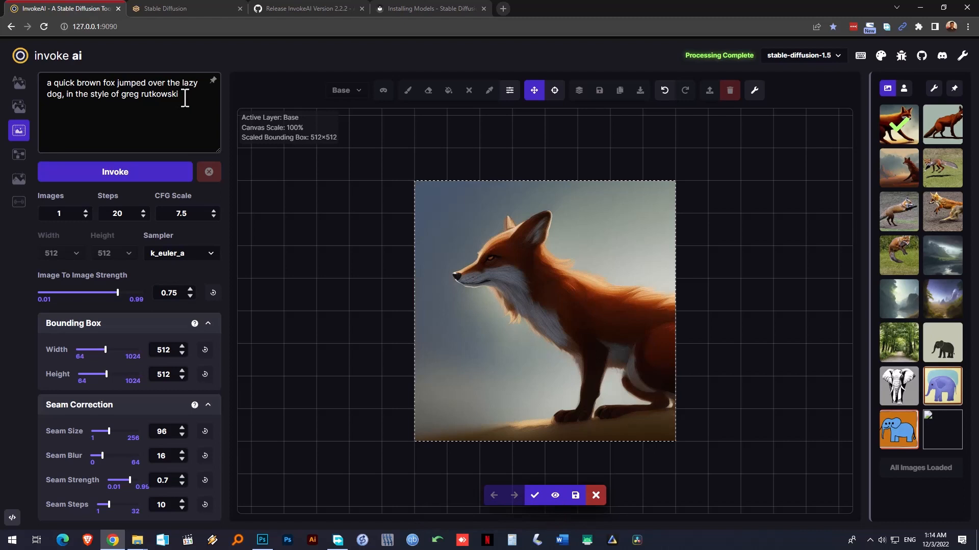
{"action": "mouse_move", "coordinate": [521, 288]}
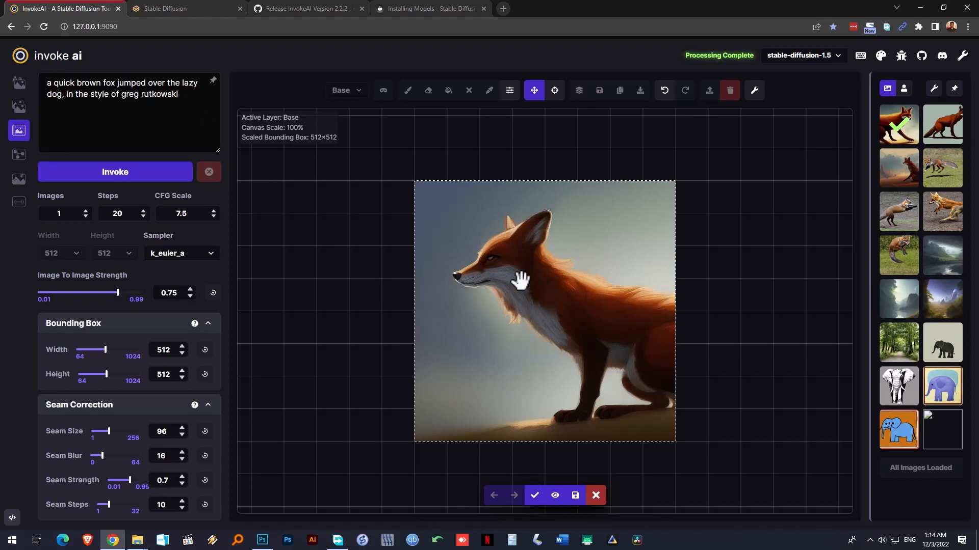
{"action": "mouse_move", "coordinate": [554, 389]}
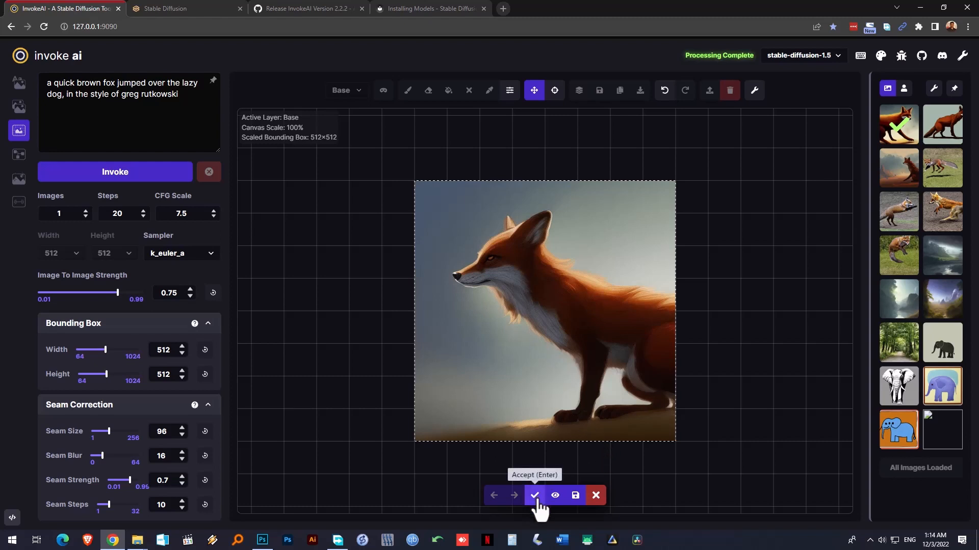
{"action": "left_click", "coordinate": [535, 495]}
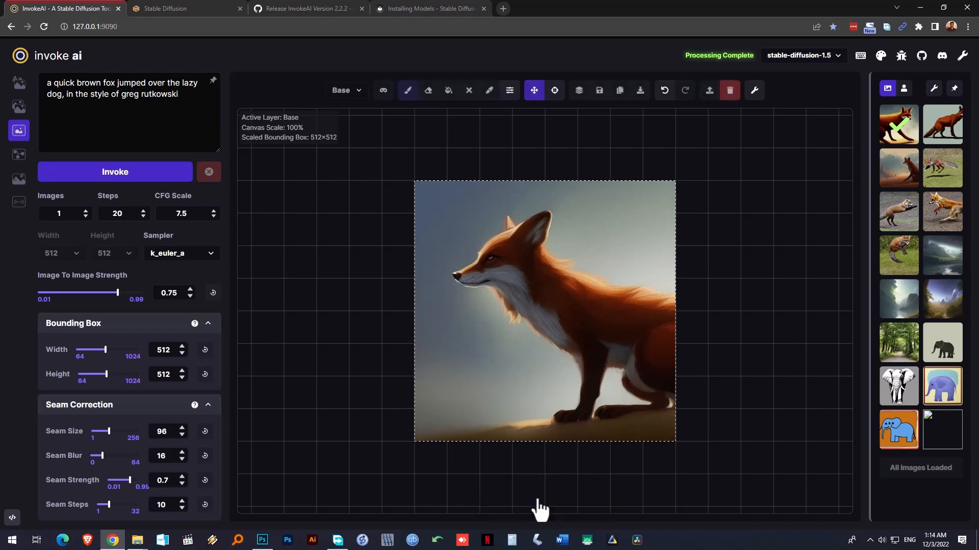
Move the bounding box over the fox image's right edge and outpaint an extension
{"action": "left_click", "coordinate": [408, 90]}
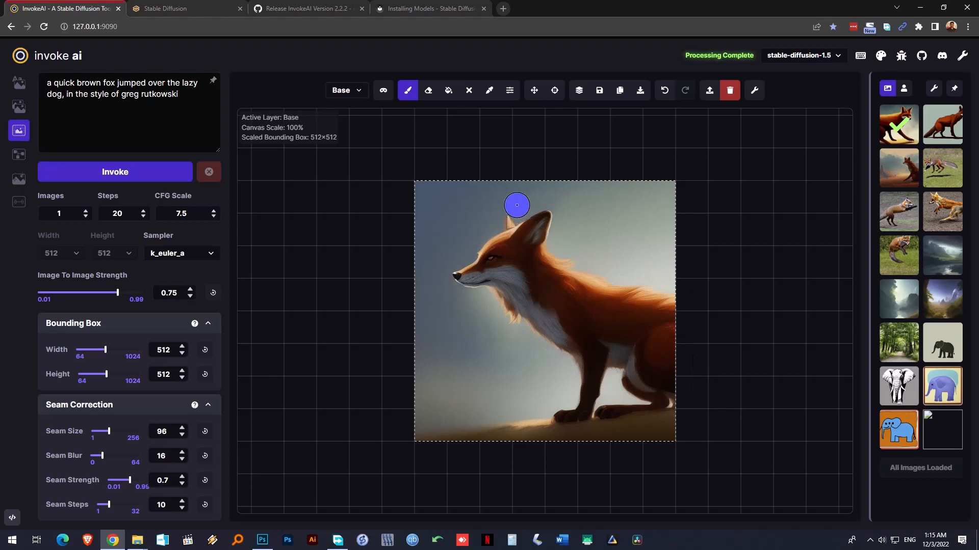
{"action": "mouse_move", "coordinate": [534, 91]}
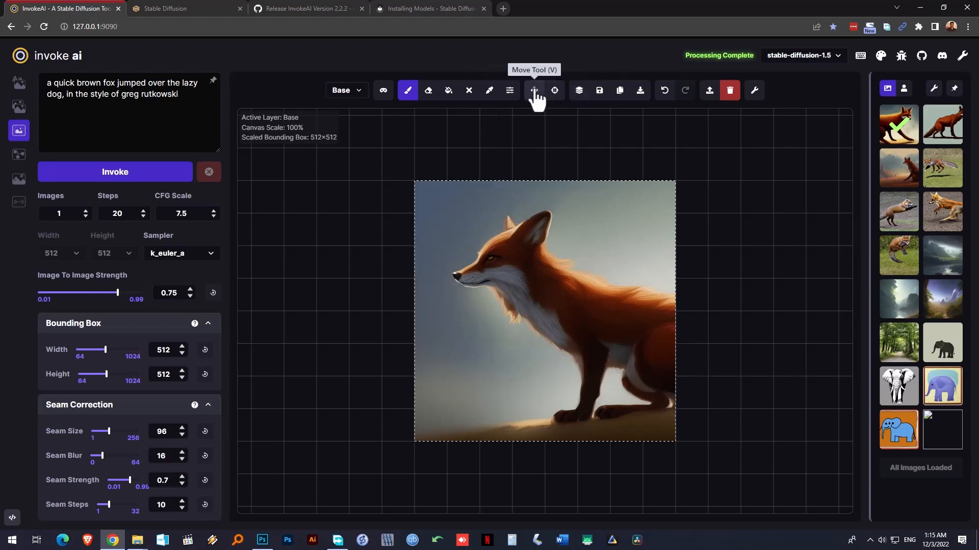
{"action": "left_click", "coordinate": [533, 91]}
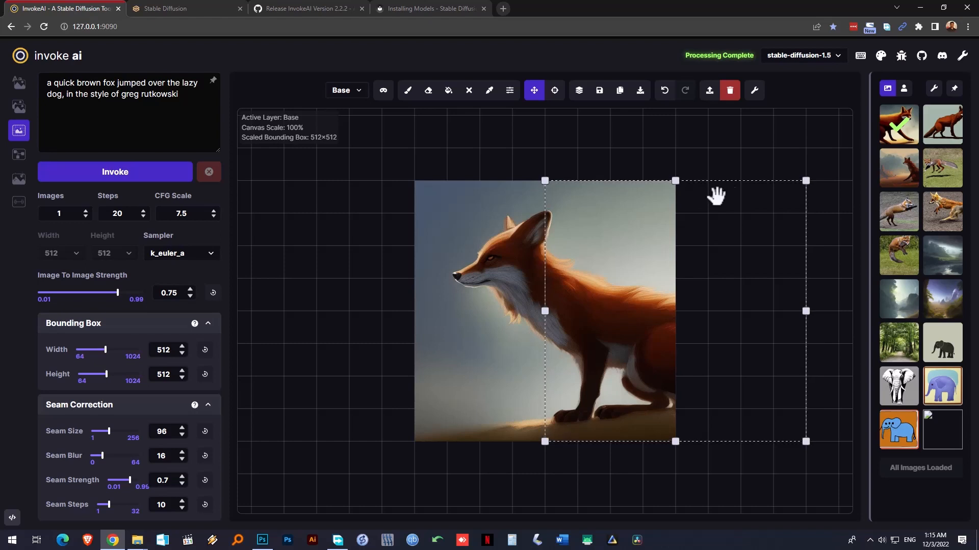
{"action": "left_click", "coordinate": [115, 172]}
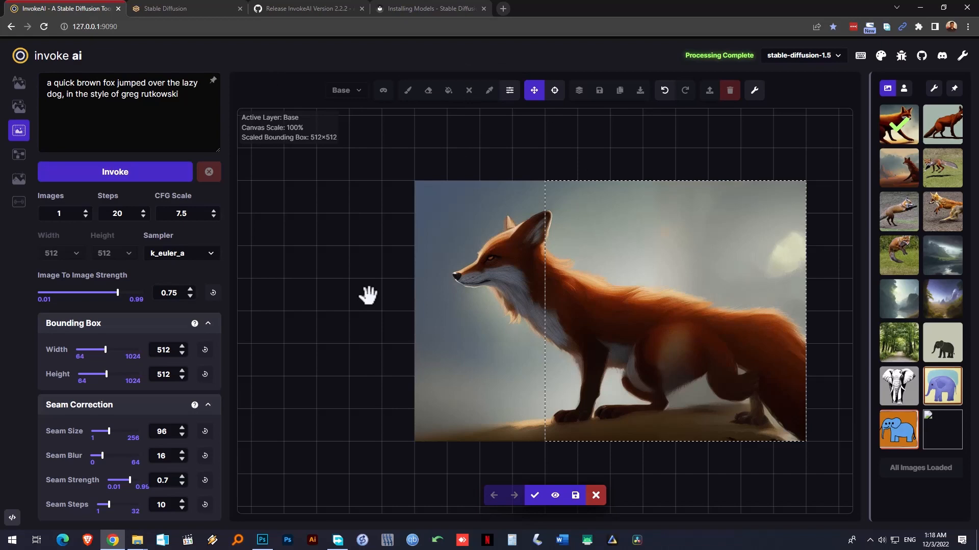
{"action": "mouse_move", "coordinate": [385, 291]}
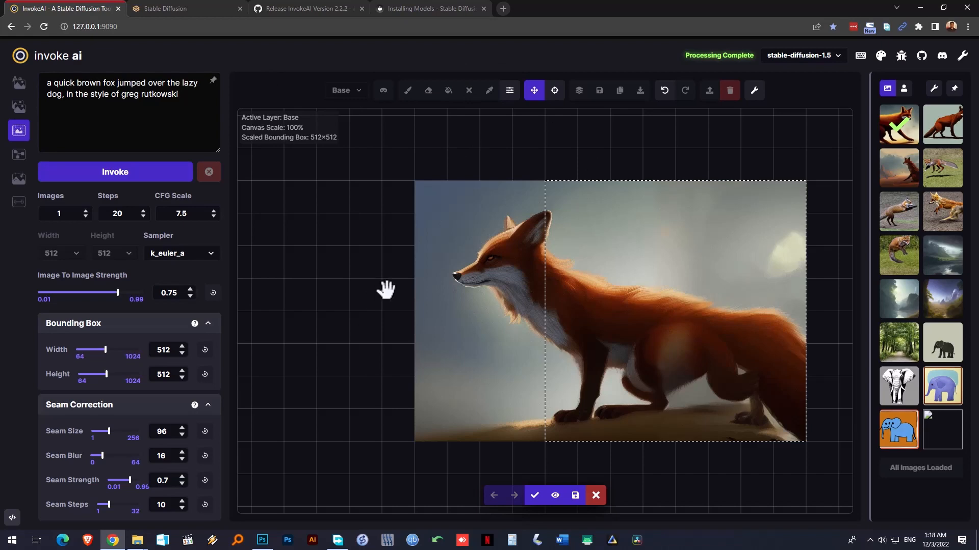
{"action": "mouse_move", "coordinate": [443, 261]}
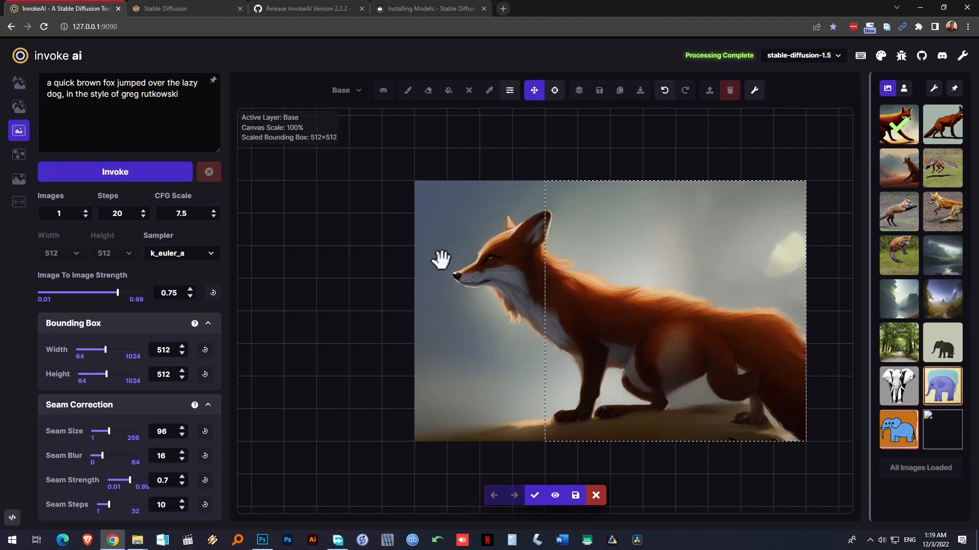
{"action": "mouse_move", "coordinate": [535, 487]}
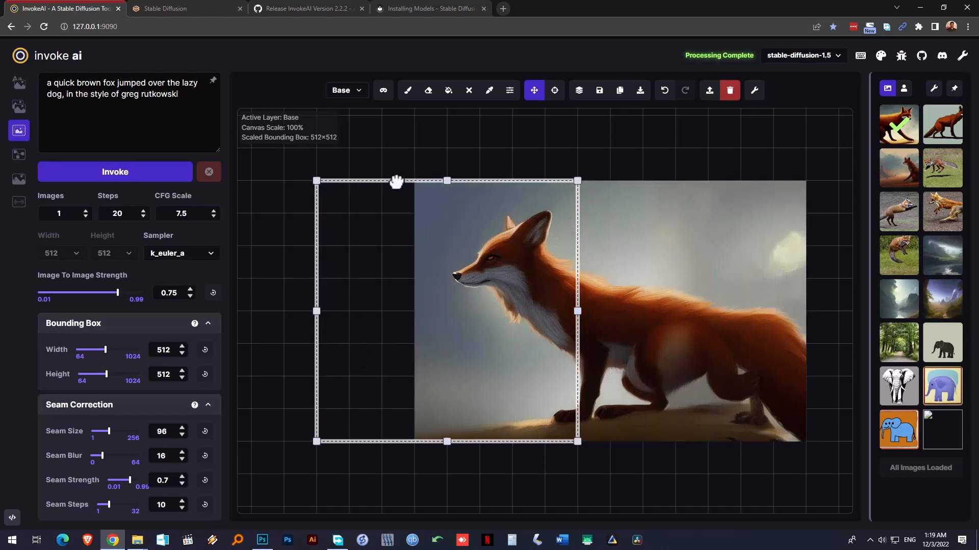
{"action": "mouse_move", "coordinate": [392, 182]}
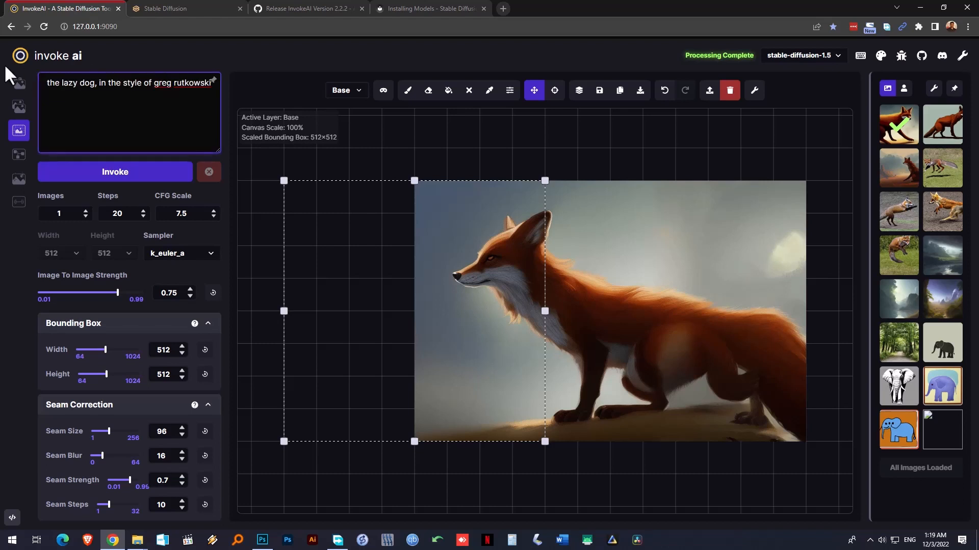
{"action": "mouse_move", "coordinate": [452, 225]}
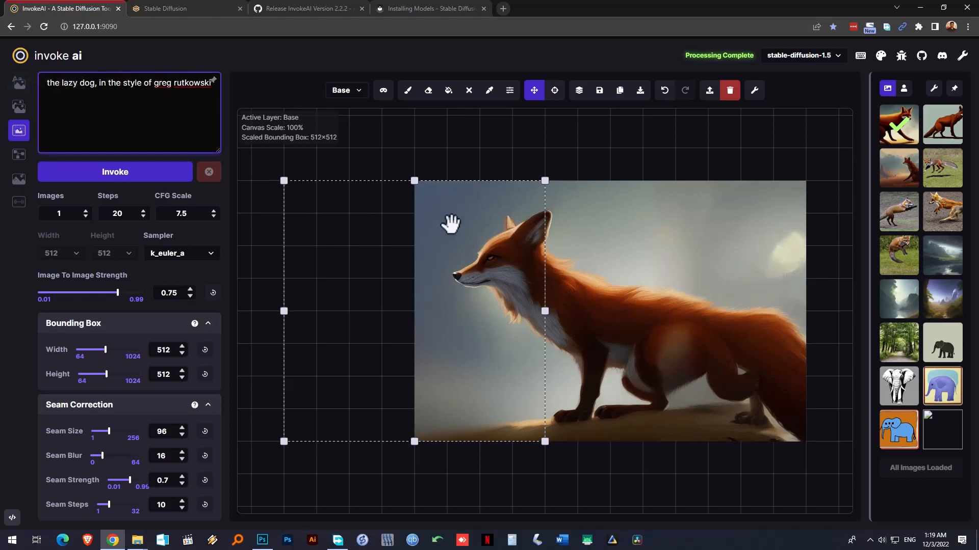
Generate the misty extension left of the fox under the lazy-dog prompt and accept it
{"action": "left_click", "coordinate": [114, 171]}
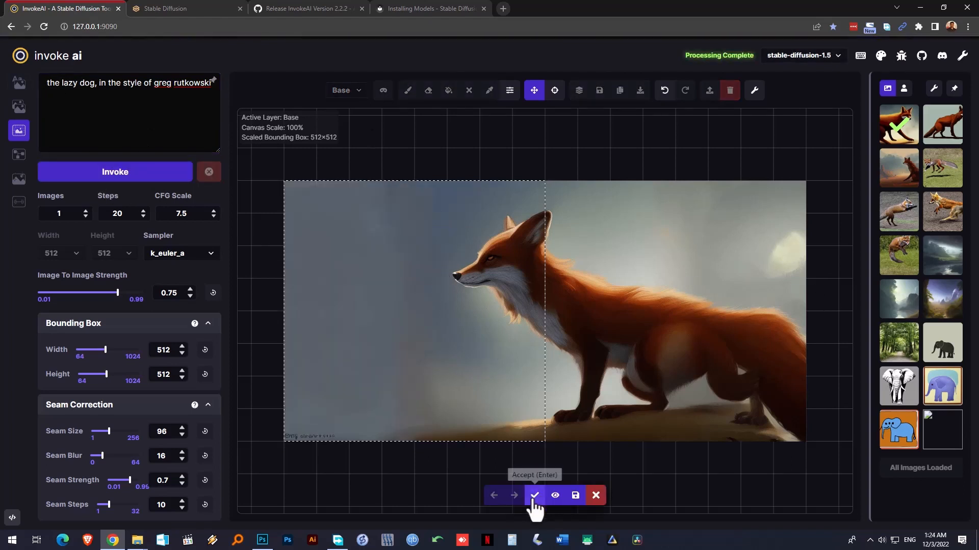
{"action": "left_click", "coordinate": [538, 496]}
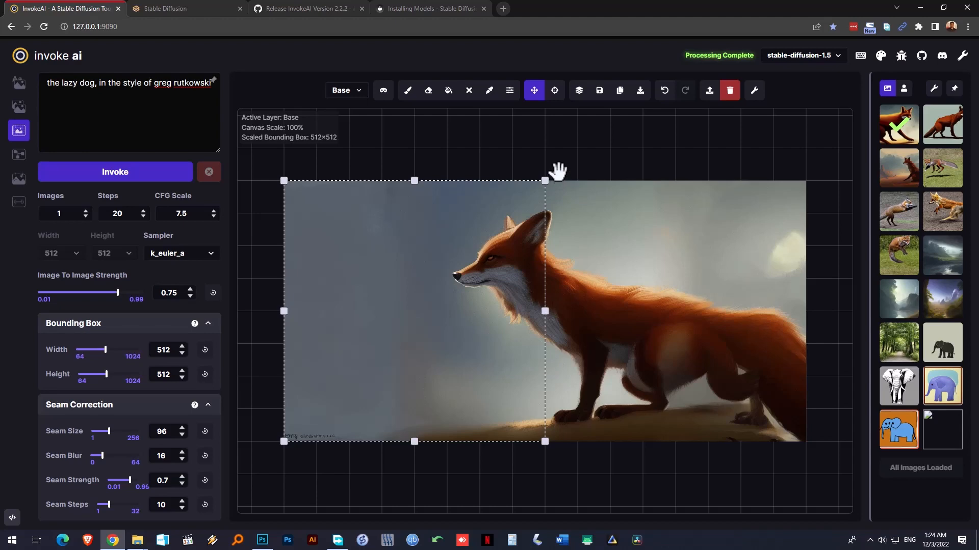
{"action": "mouse_move", "coordinate": [408, 90]}
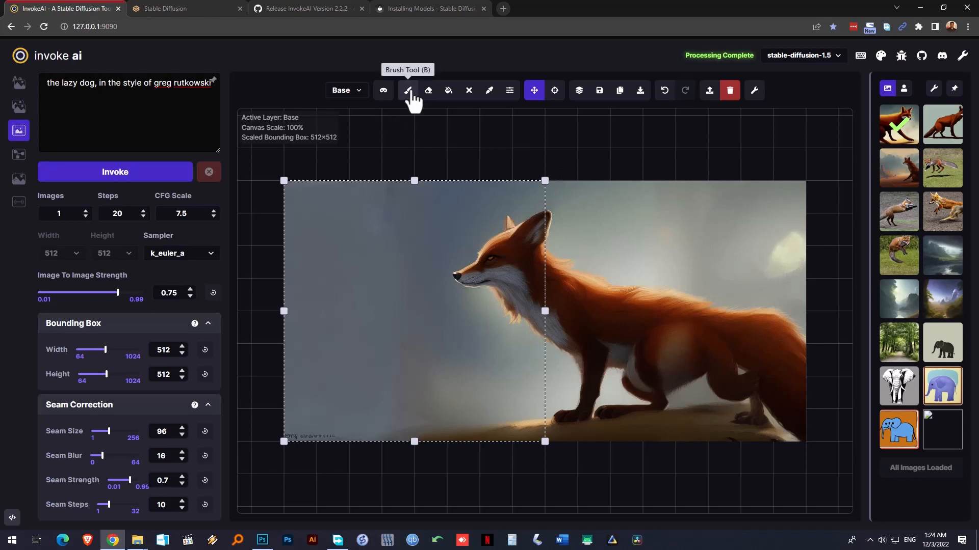
Brush a mask over the lower-left ground and sky beside the fox and invoke inpainting
{"action": "left_click", "coordinate": [408, 90]}
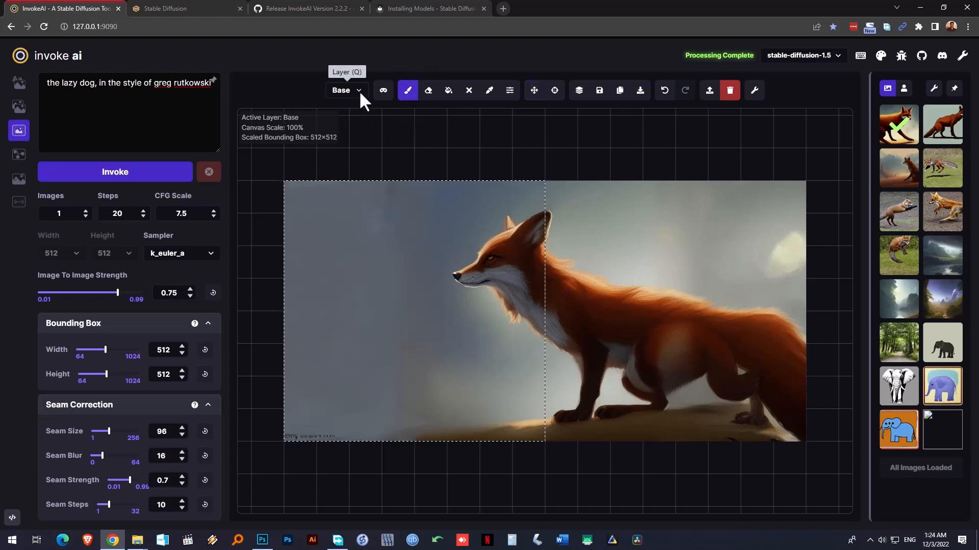
{"action": "left_click", "coordinate": [347, 91]}
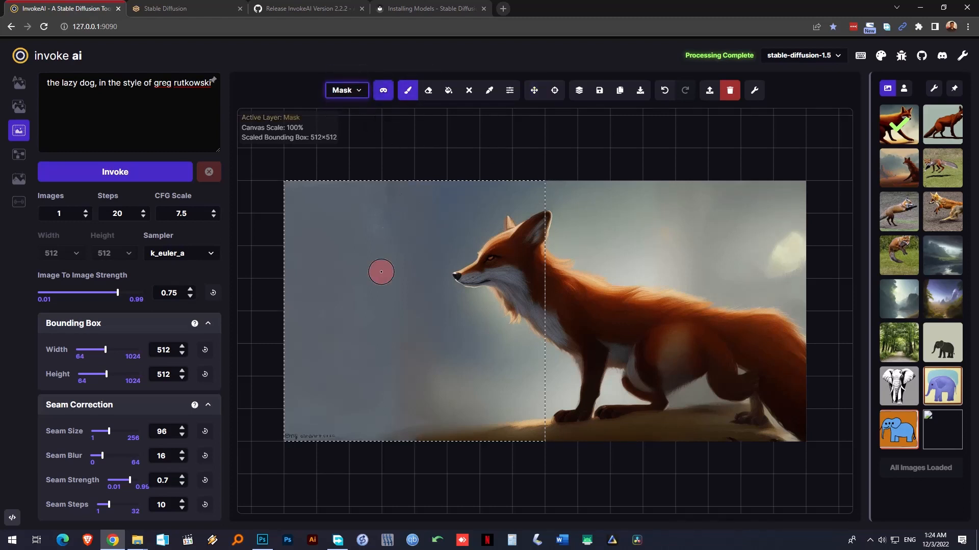
{"action": "mouse_move", "coordinate": [367, 418]}
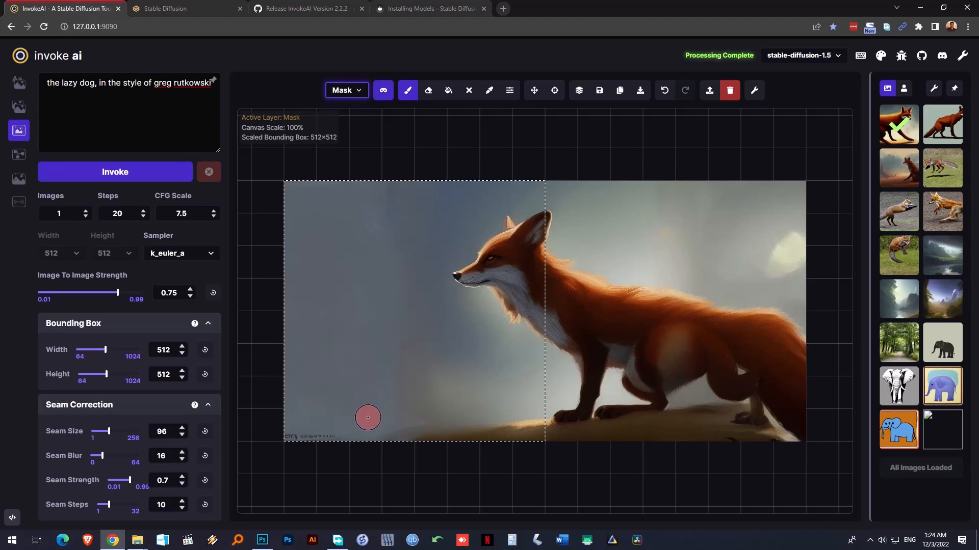
{"action": "left_click_drag", "start_coordinate": [367, 418], "coordinate": [393, 363]}
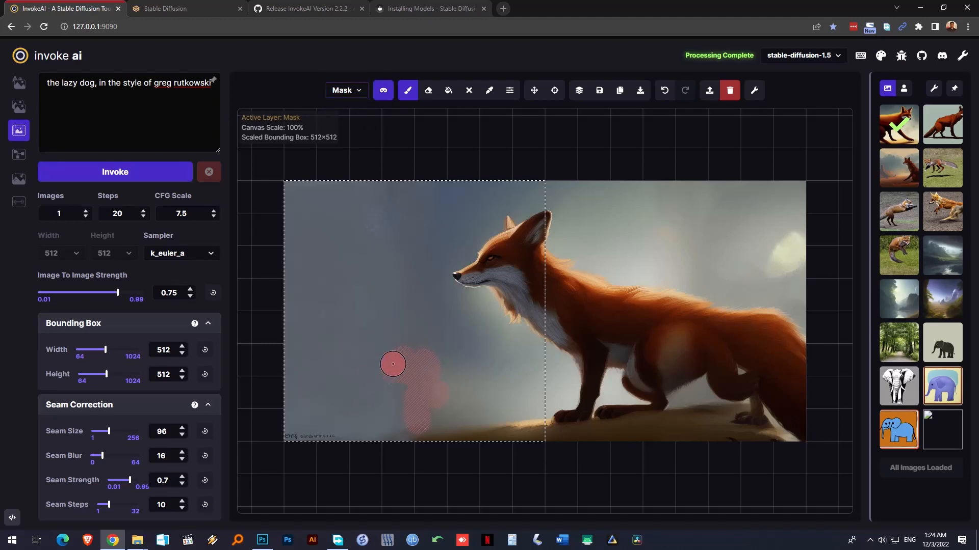
{"action": "left_click_drag", "start_coordinate": [393, 364], "coordinate": [421, 344]}
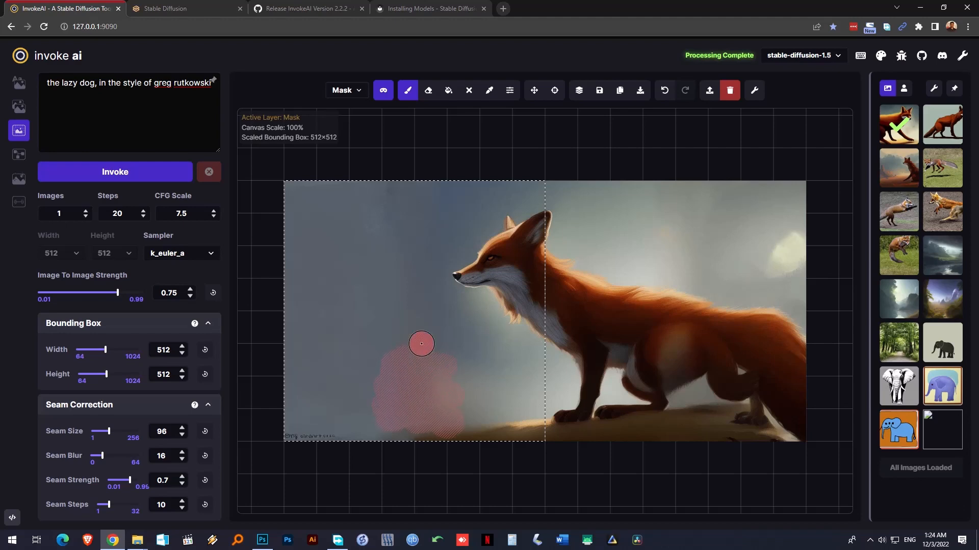
{"action": "left_click_drag", "start_coordinate": [422, 344], "coordinate": [422, 420]}
{"action": "type", "text": "A"}
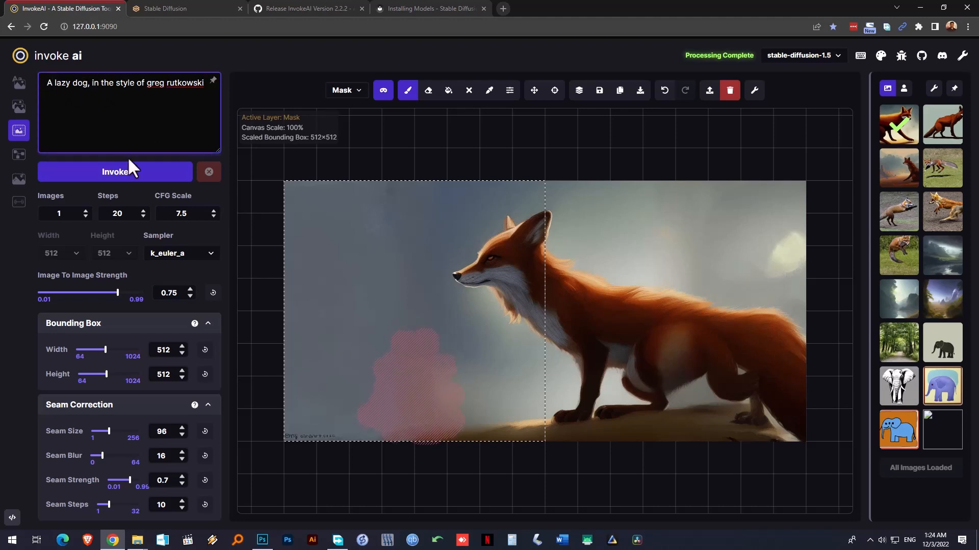
{"action": "left_click", "coordinate": [533, 90]}
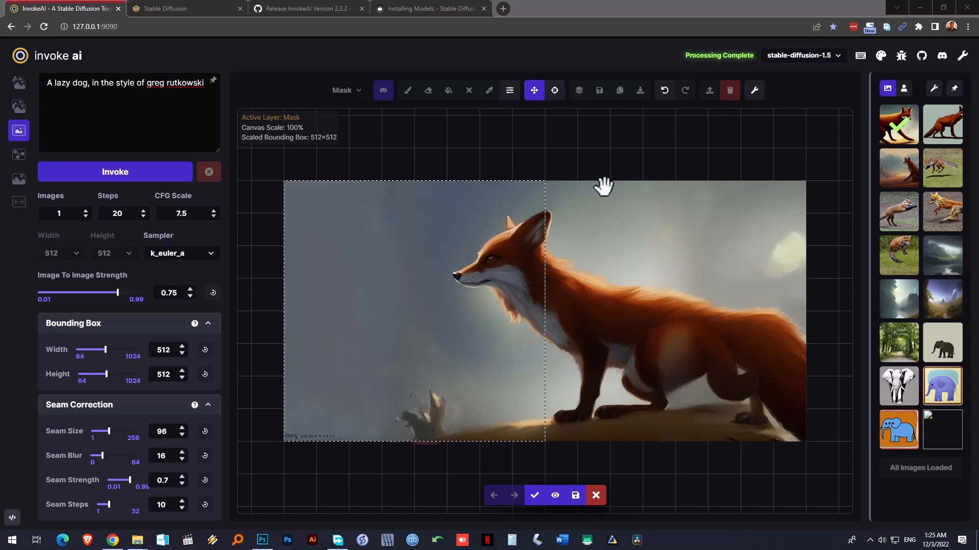
{"action": "mouse_move", "coordinate": [596, 495]}
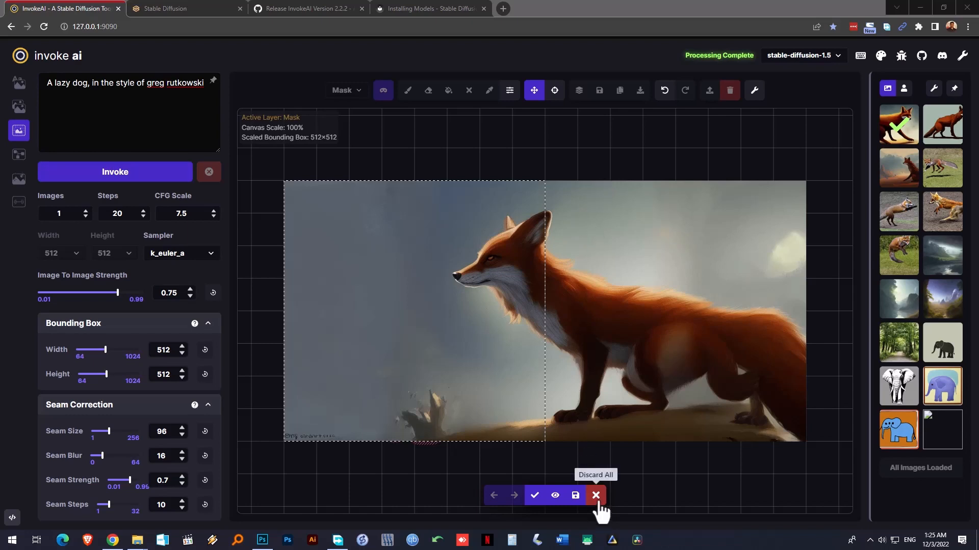
{"action": "mouse_move", "coordinate": [534, 496]}
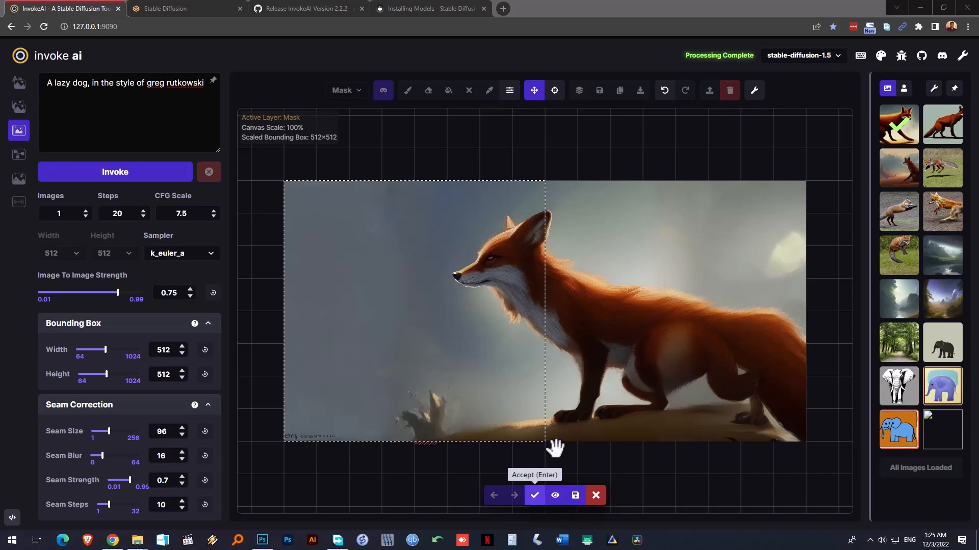
Discard the staged result, enlarge the mask, and change 'lazy' to 'big' in the prompt
{"action": "left_click", "coordinate": [407, 90]}
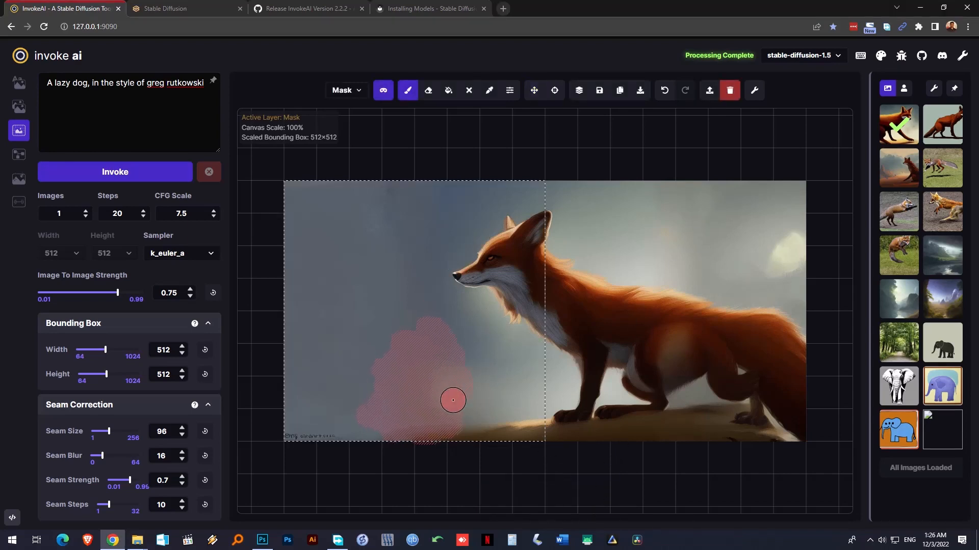
{"action": "left_click_drag", "start_coordinate": [453, 400], "coordinate": [401, 437]}
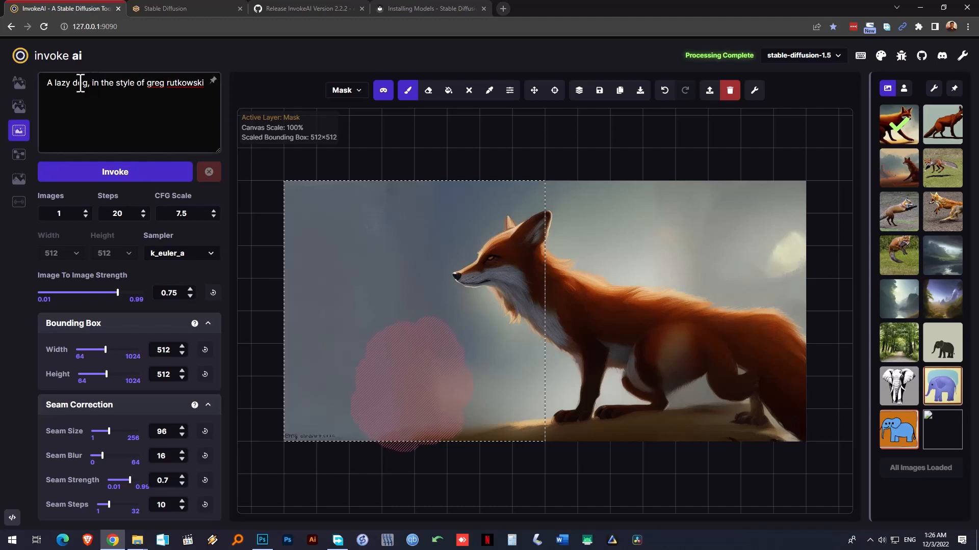
{"action": "double_click", "coordinate": [60, 82]}
{"action": "type", "text": "big"}
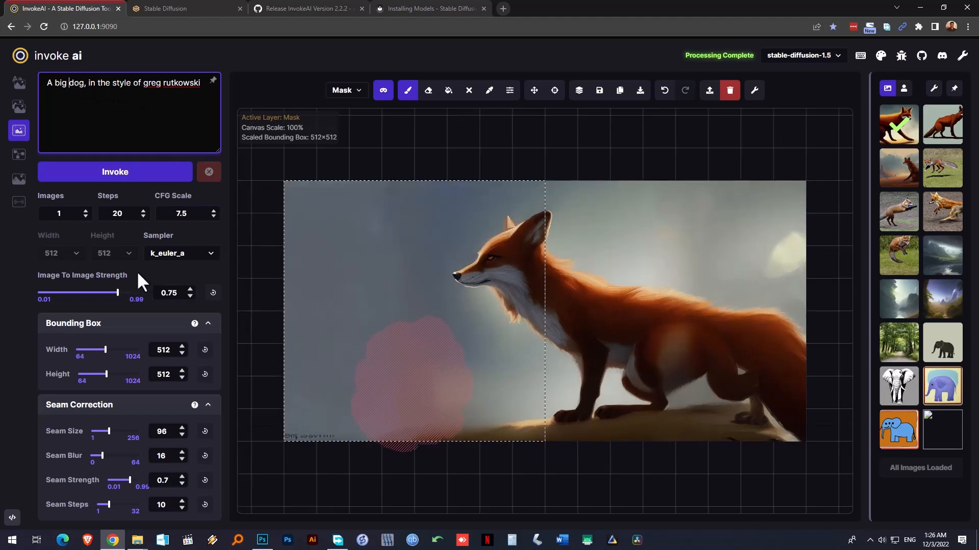
Set Scale Before Processing to Manual at 512×512, add mask near the ground, and regenerate
{"action": "scroll", "scroll_direction": "down", "scroll_amount": 3}
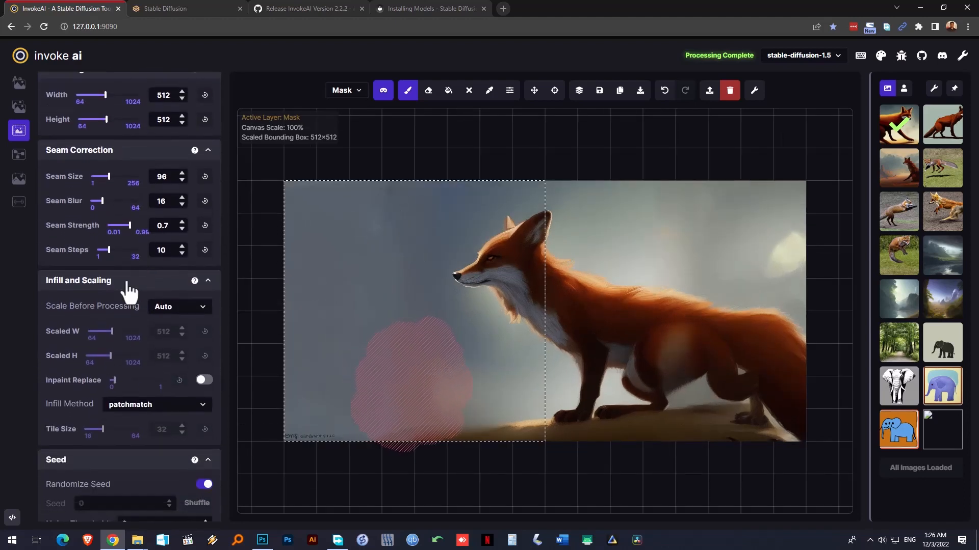
{"action": "left_click", "coordinate": [179, 307]}
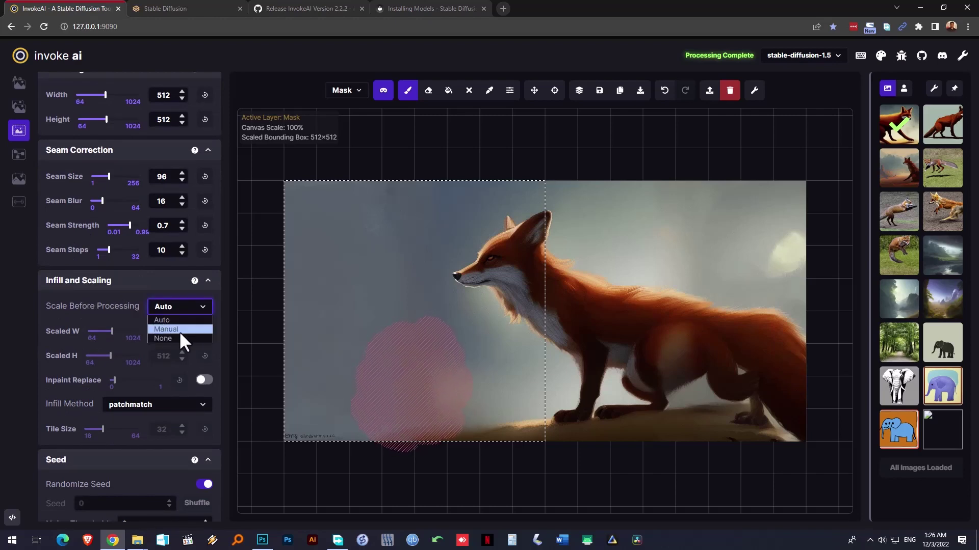
{"action": "left_click", "coordinate": [165, 330]}
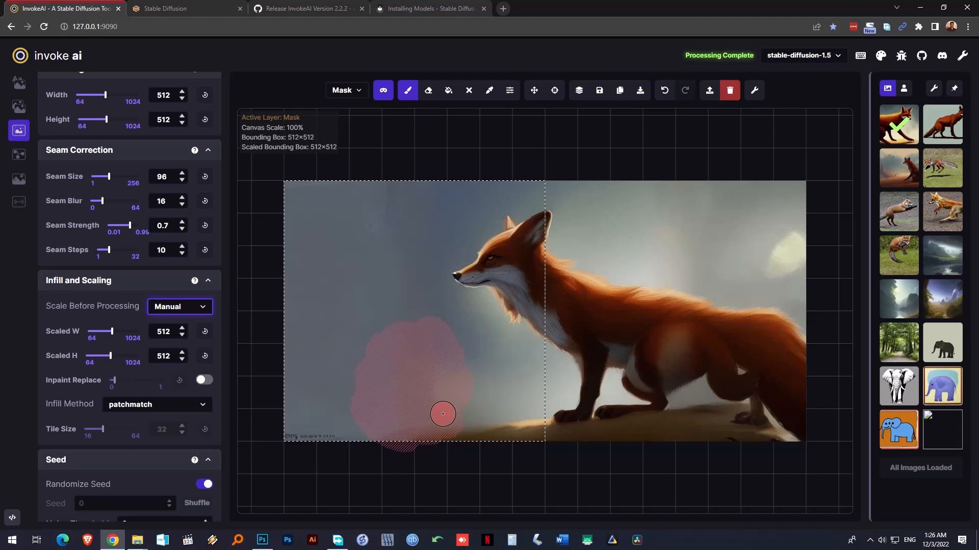
{"action": "left_click_drag", "start_coordinate": [442, 414], "coordinate": [475, 409]}
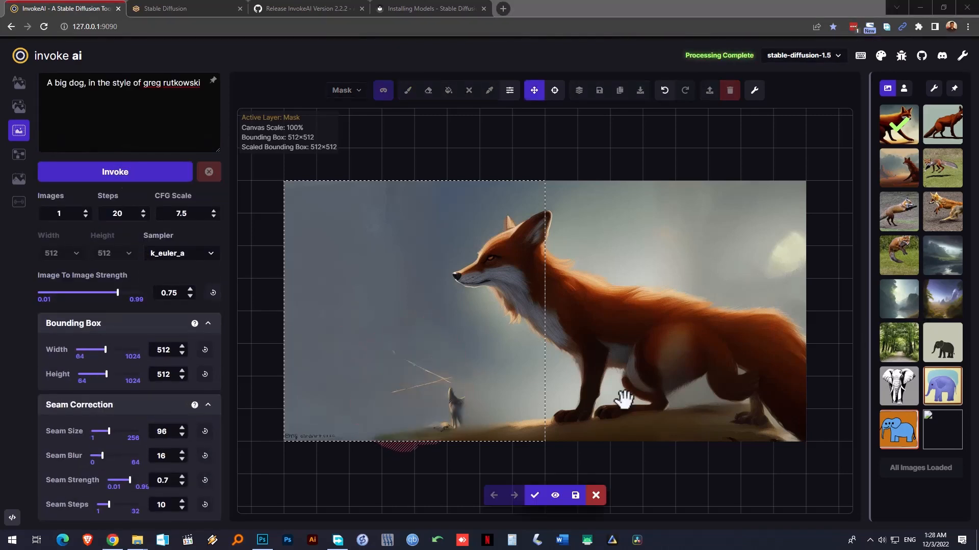
{"action": "mouse_move", "coordinate": [443, 388]}
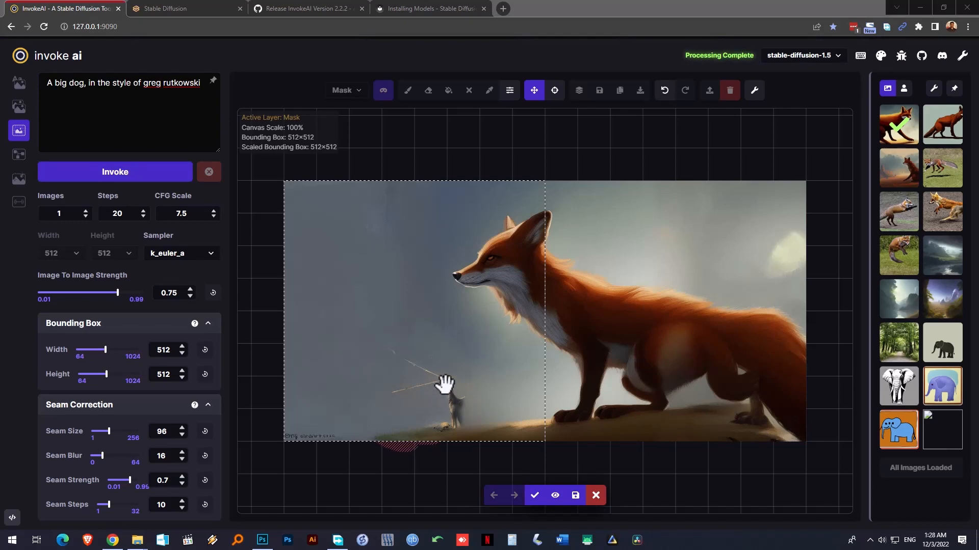
{"action": "mouse_move", "coordinate": [510, 371]}
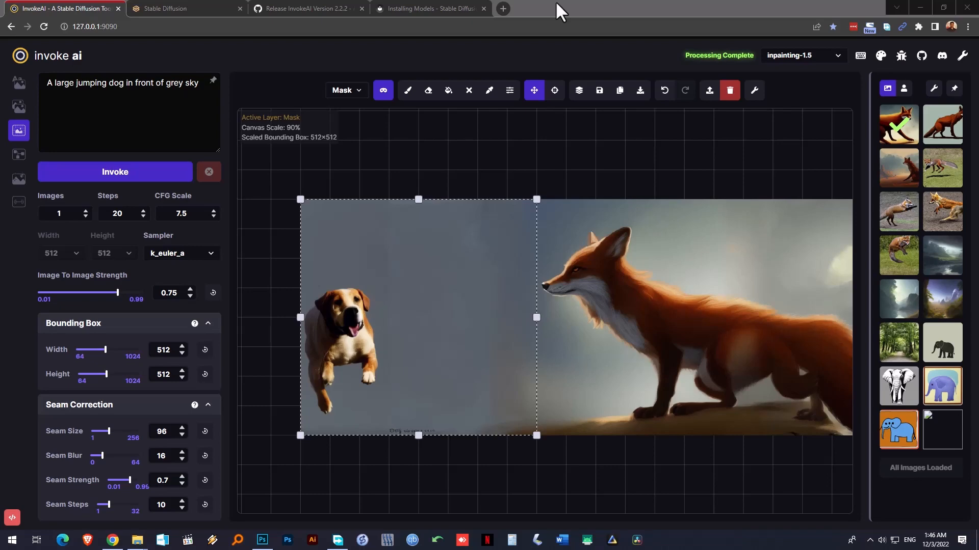
{"action": "mouse_move", "coordinate": [297, 155]}
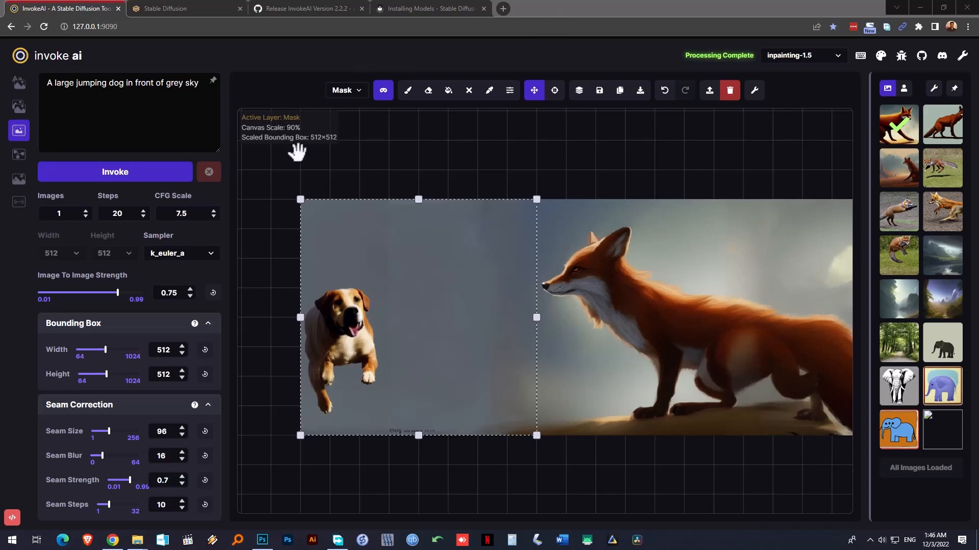
{"action": "mouse_move", "coordinate": [393, 154]}
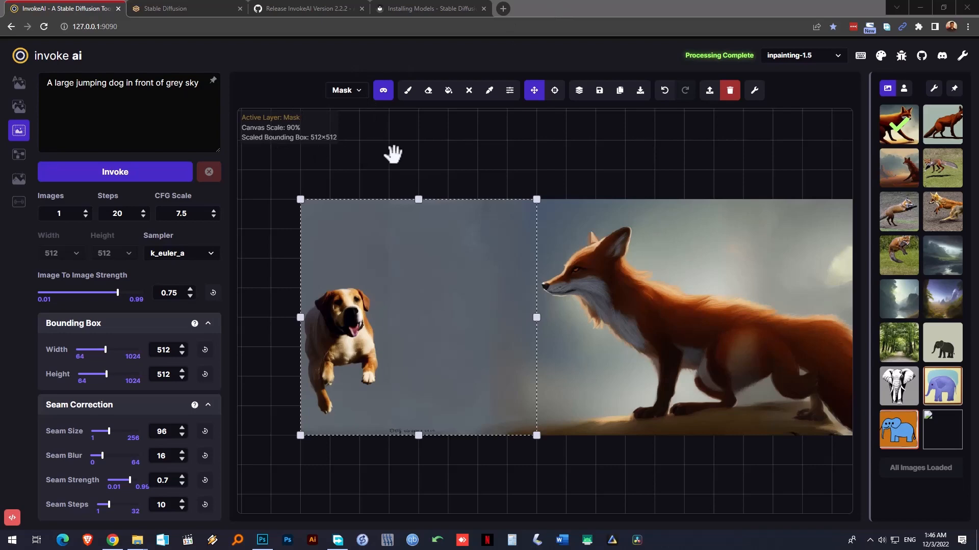
{"action": "mouse_move", "coordinate": [510, 91]}
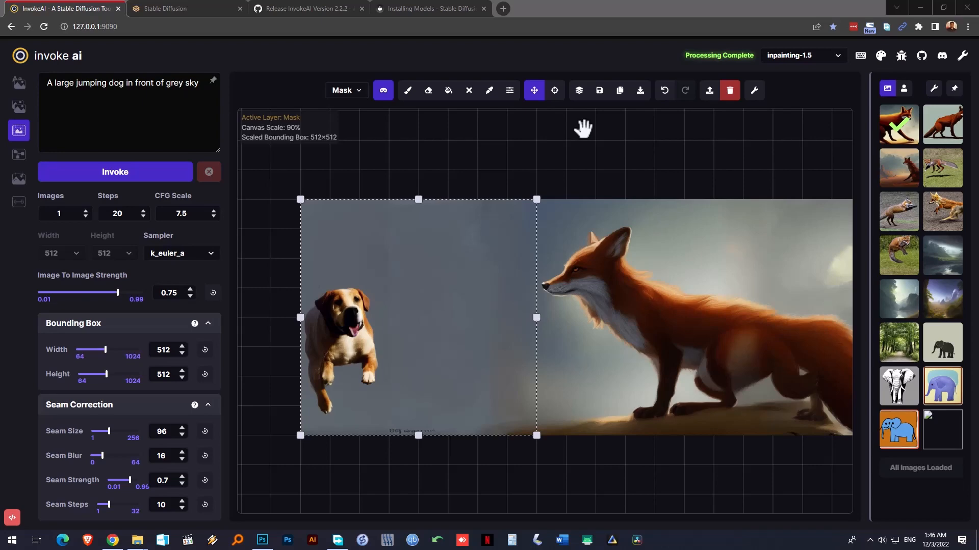
{"action": "mouse_move", "coordinate": [10, 172]}
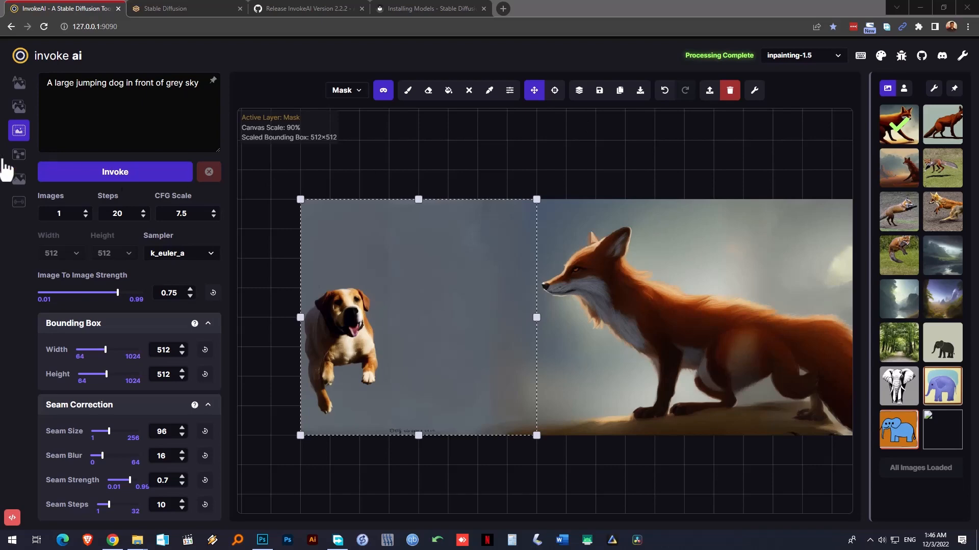
{"action": "mouse_move", "coordinate": [393, 154]}
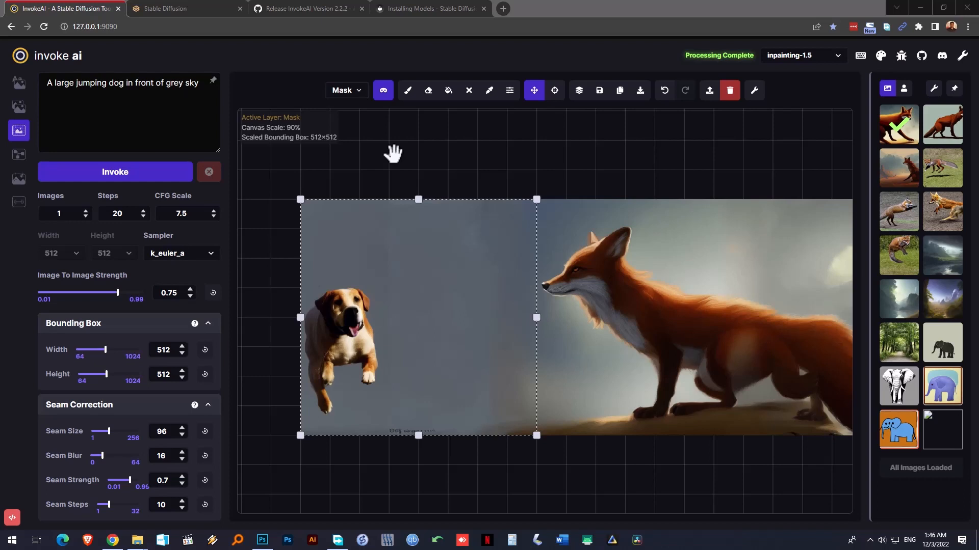
{"action": "mouse_move", "coordinate": [795, 123]}
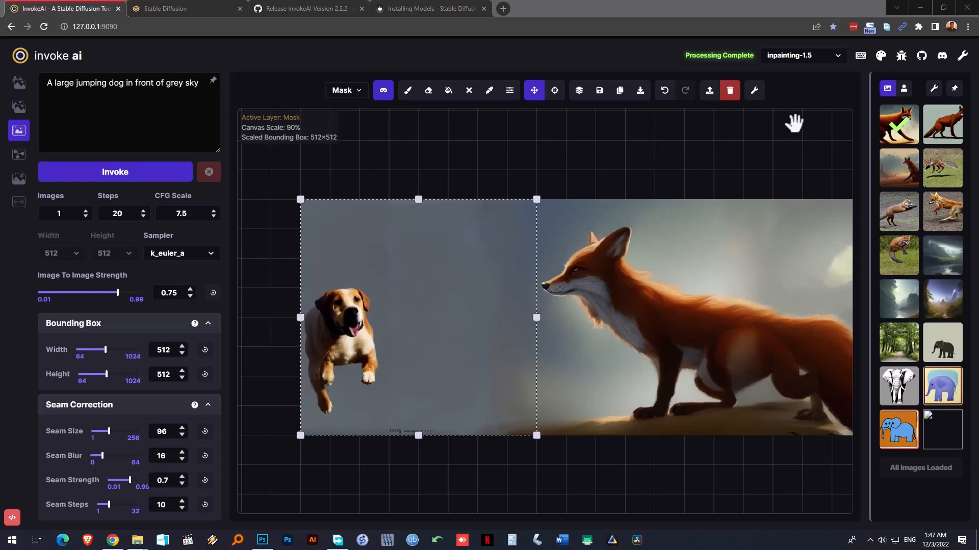
{"action": "mouse_move", "coordinate": [843, 63]}
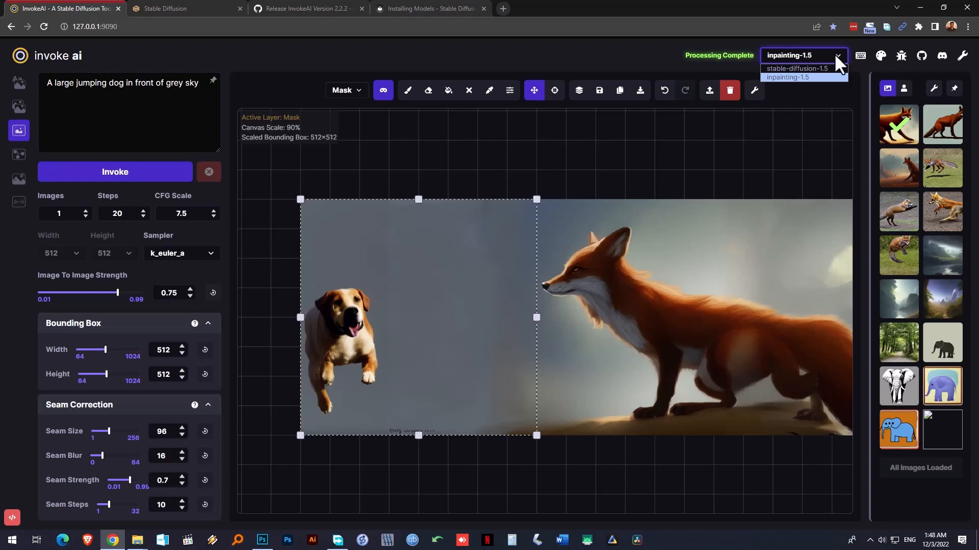
{"action": "mouse_move", "coordinate": [615, 33]}
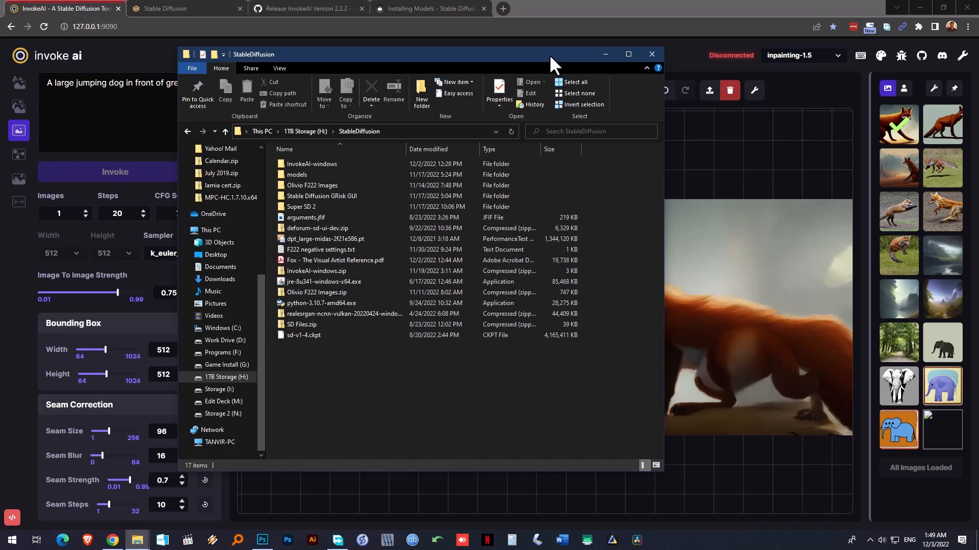
Open InvokeAI-windows, then InvokeAI, and run invoke.bat
{"action": "double_click", "coordinate": [311, 164]}
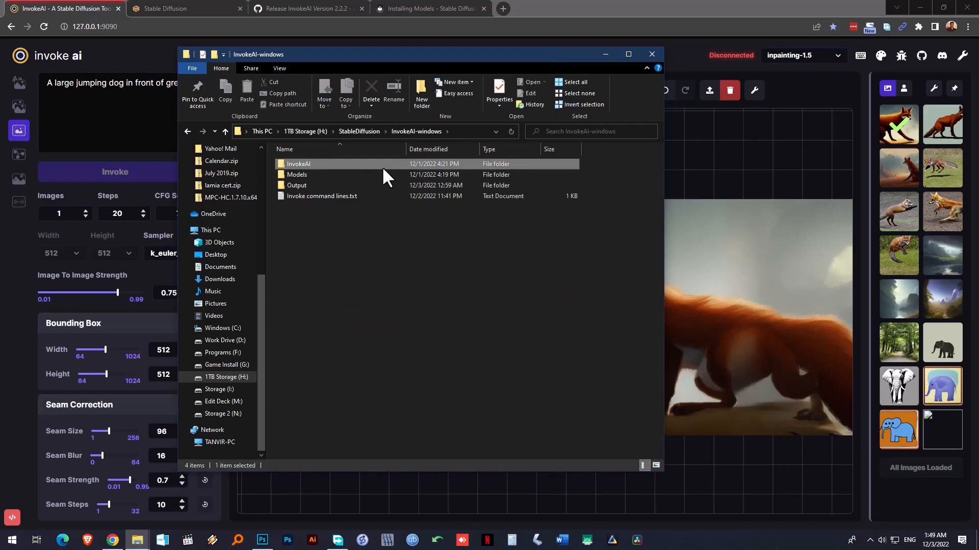
{"action": "double_click", "coordinate": [299, 164]}
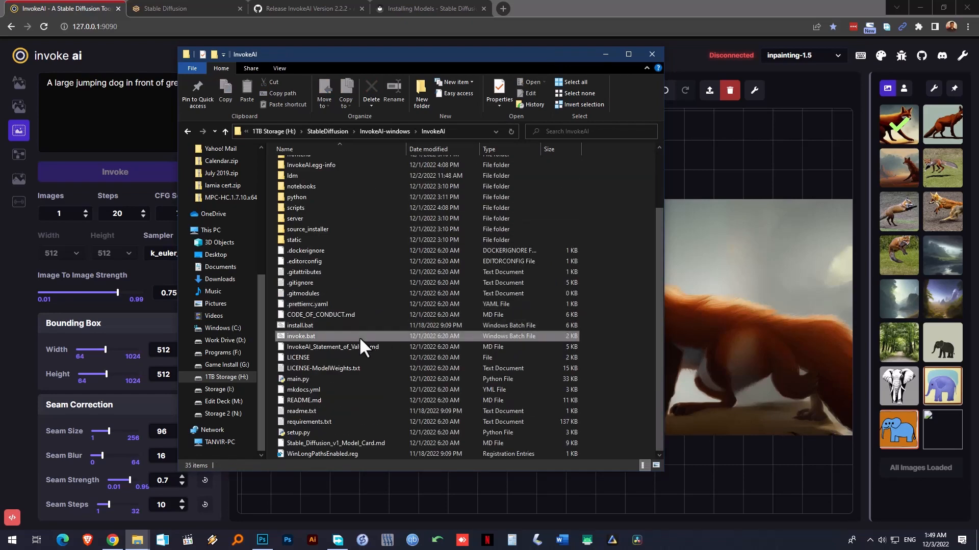
{"action": "double_click", "coordinate": [301, 335]}
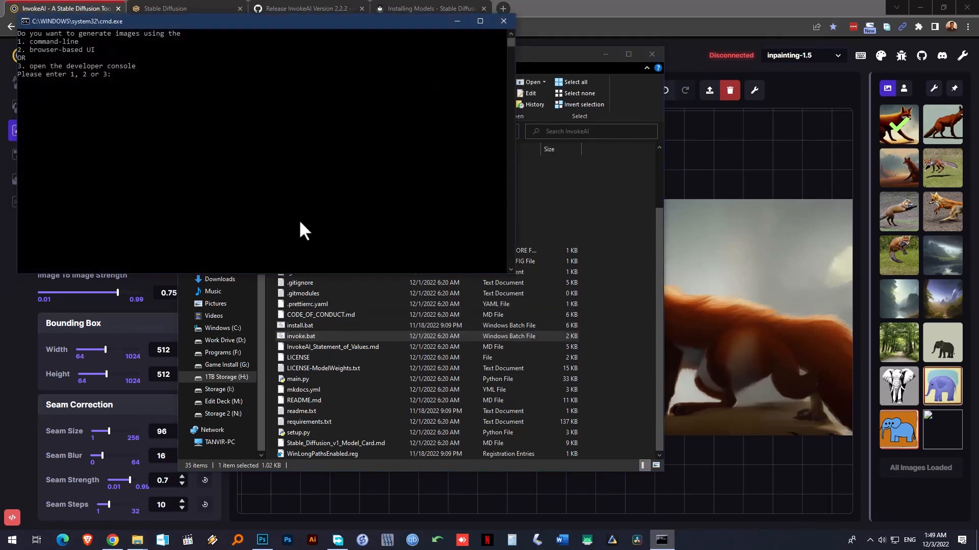
{"action": "mouse_move", "coordinate": [294, 204]}
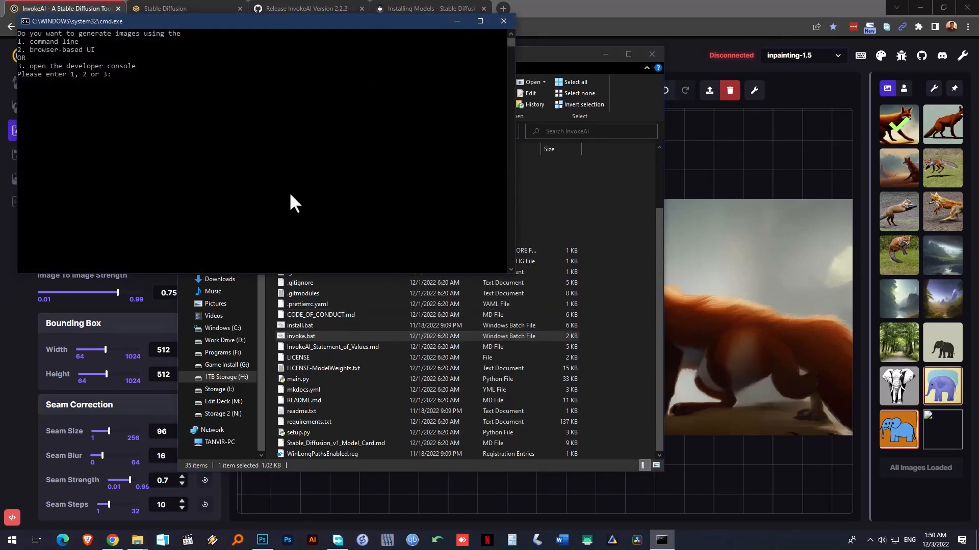
Choose option 3 for the developer console and run python scripts\configure_invokeai.py
{"action": "type", "text": "3"}
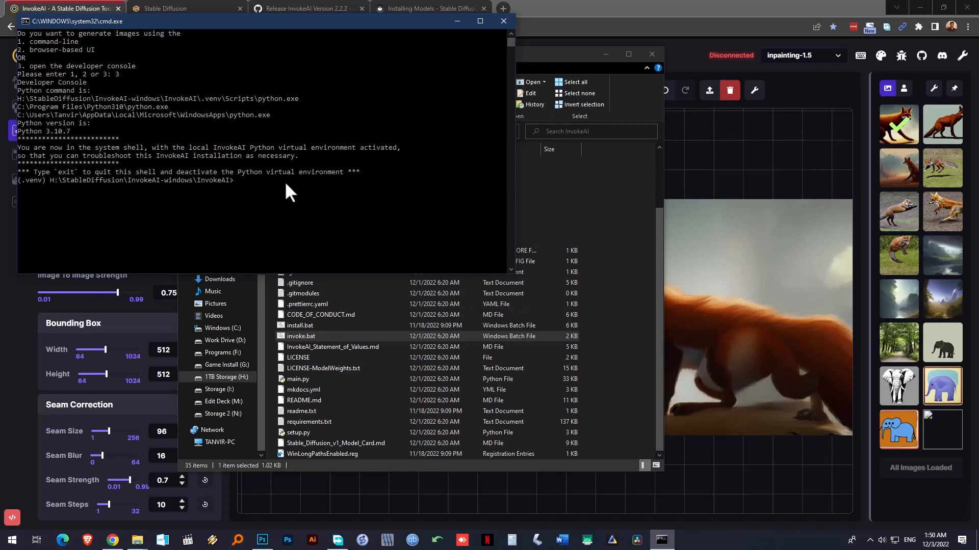
{"action": "type", "text": "p"}
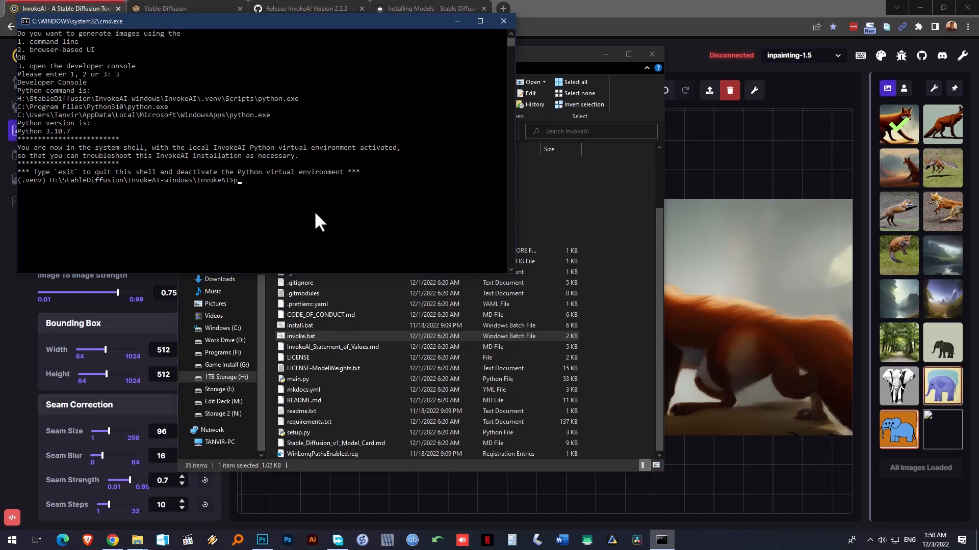
{"action": "type", "text": "ython"}
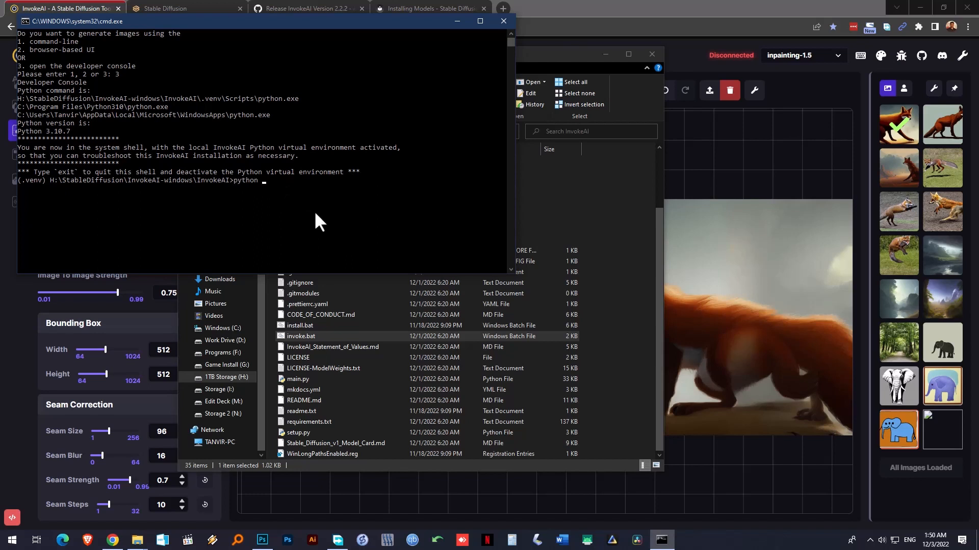
{"action": "type", "text": "scripts"}
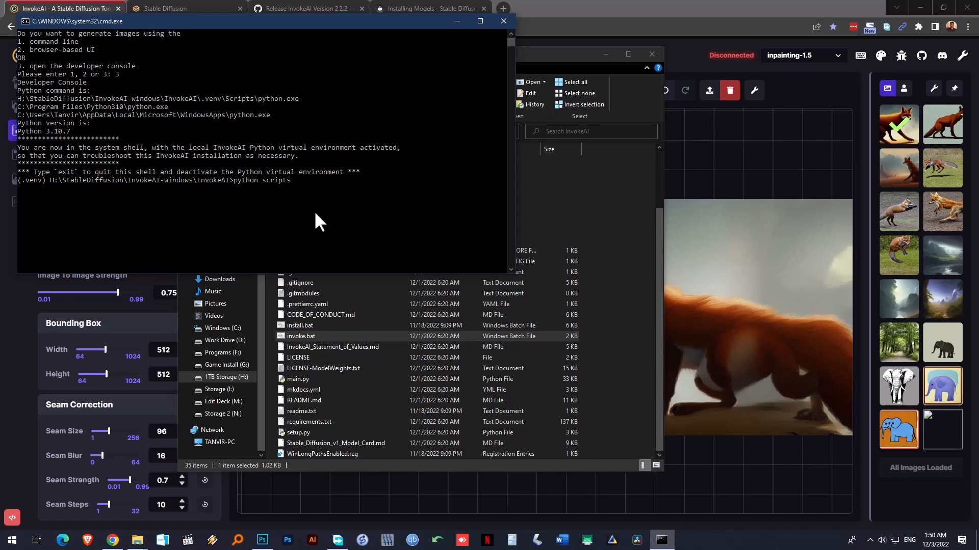
{"action": "type", "text": "\\"}
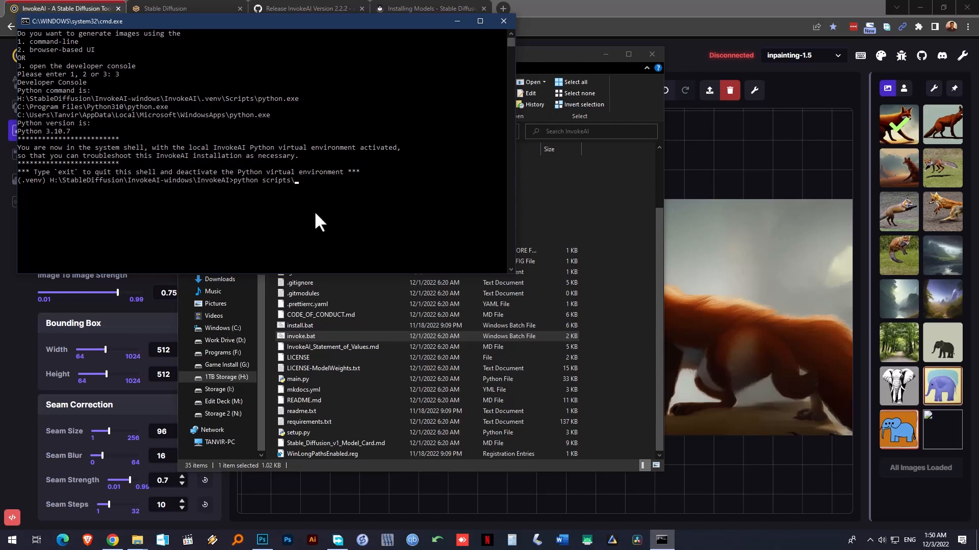
{"action": "type", "text": "conf"}
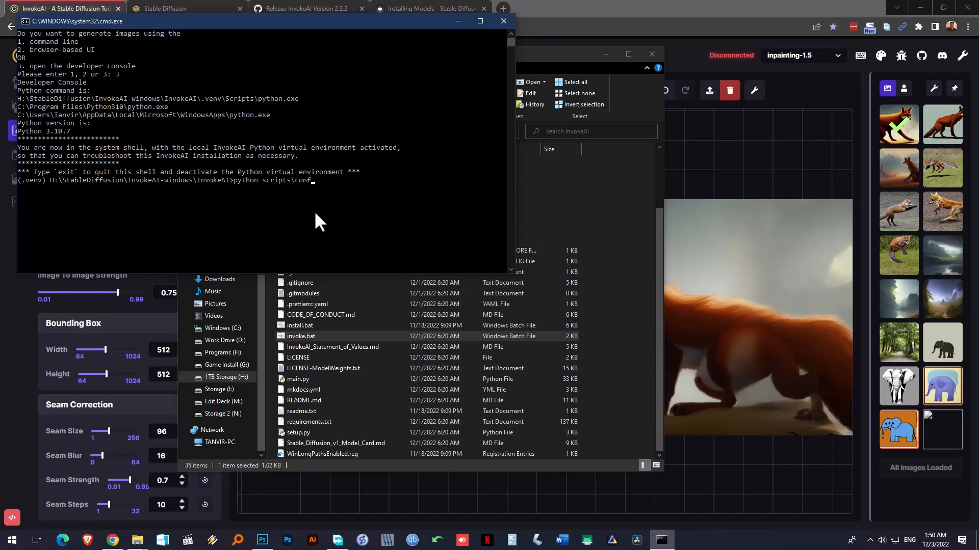
{"action": "type", "text": "igure"}
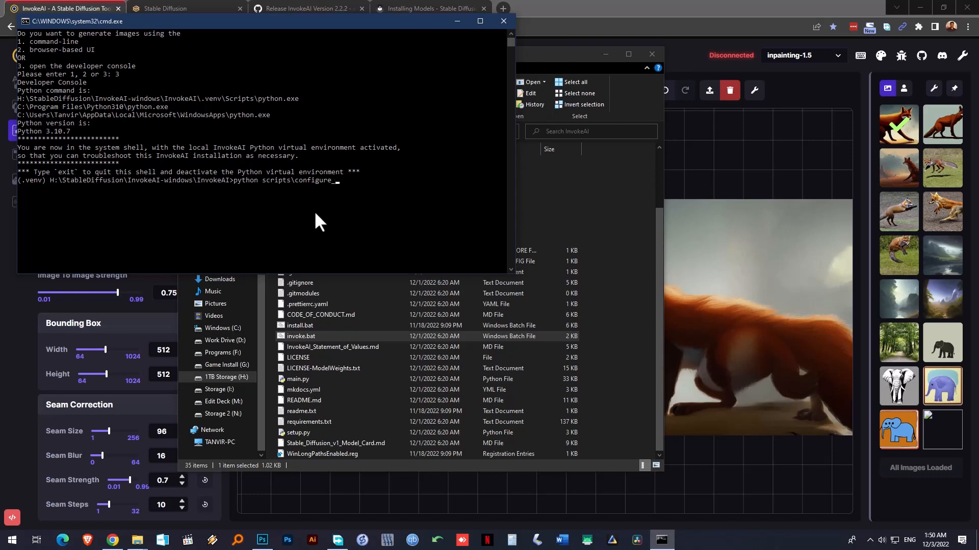
{"action": "type", "text": "_invoke"}
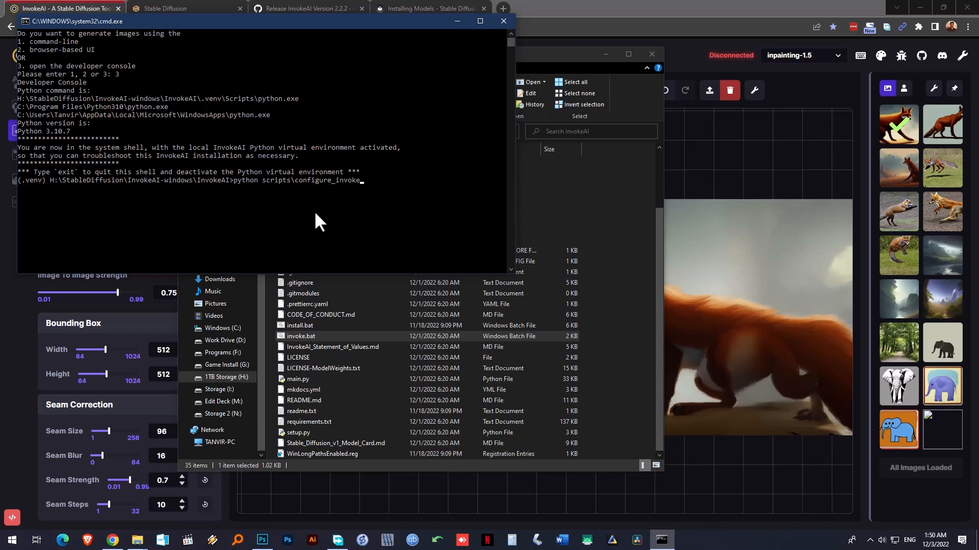
{"action": "type", "text": "ai.py"}
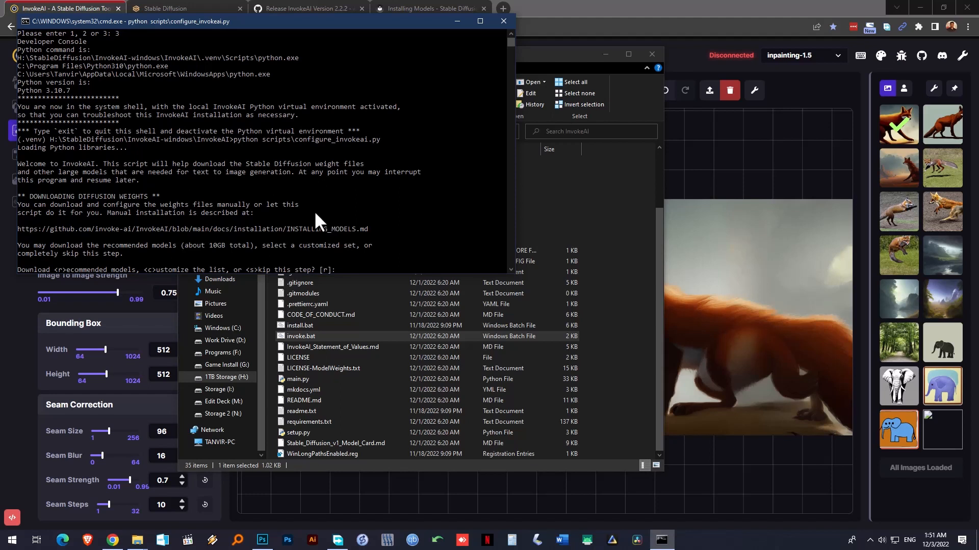
Choose a customized model list, answer n then y to the model prompts, and accept the license notice
{"action": "type", "text": "c"}
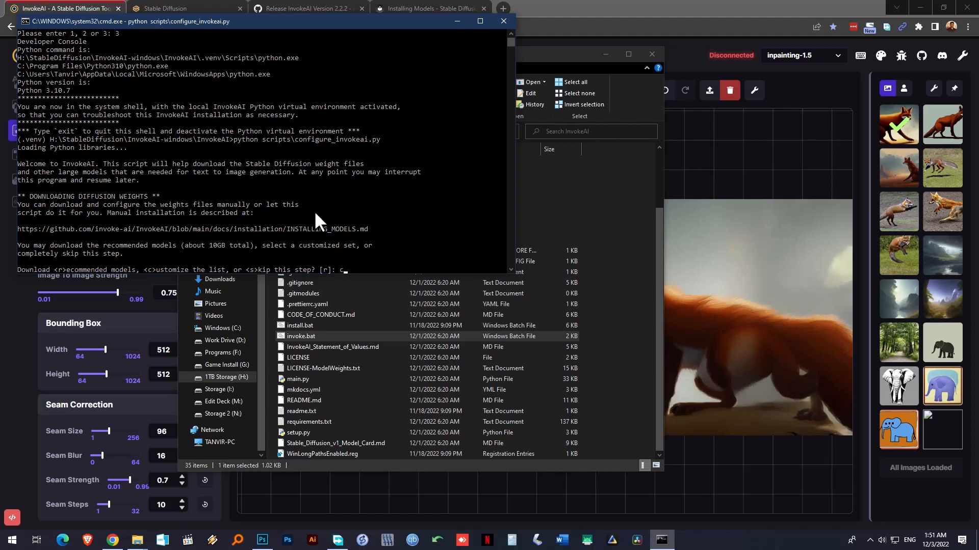
{"action": "key", "text": "enter"}
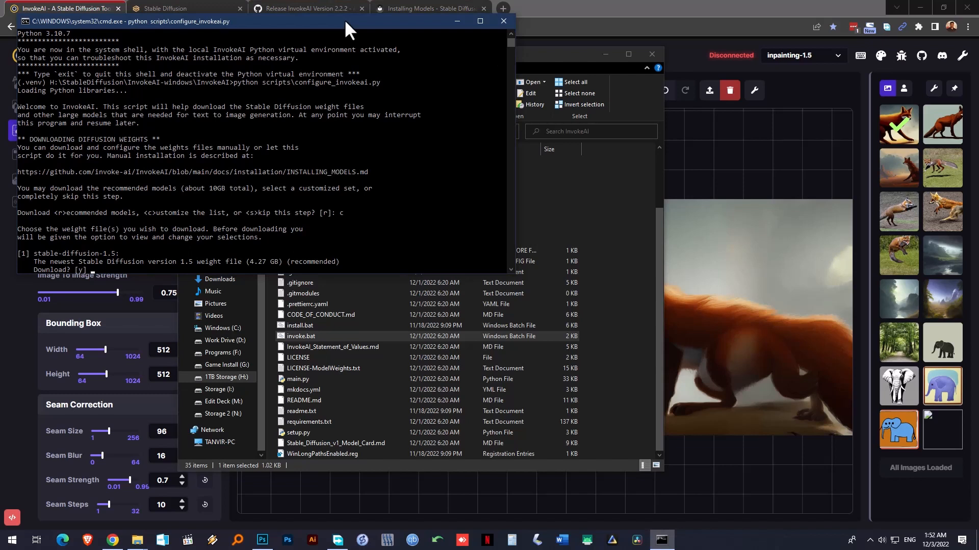
{"action": "type", "text": "n"}
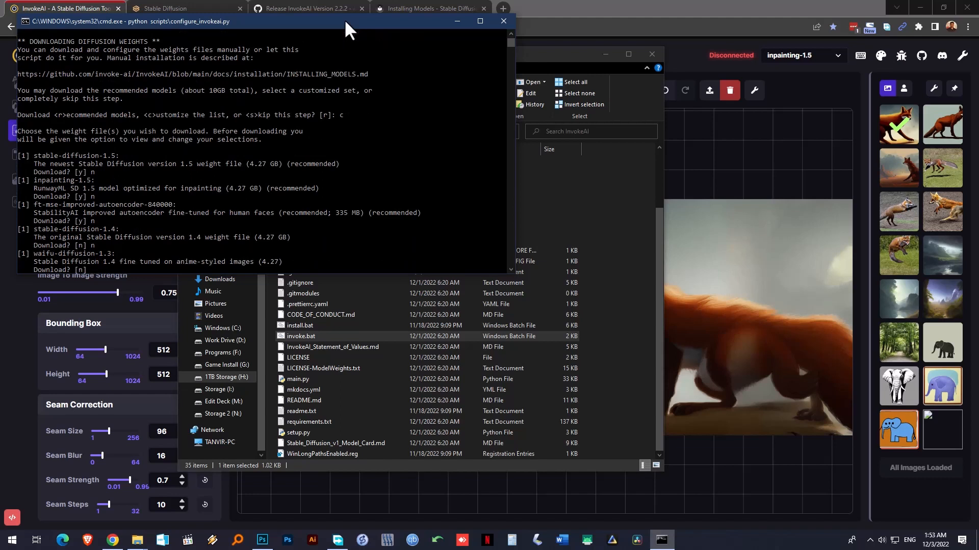
{"action": "type", "text": "y"}
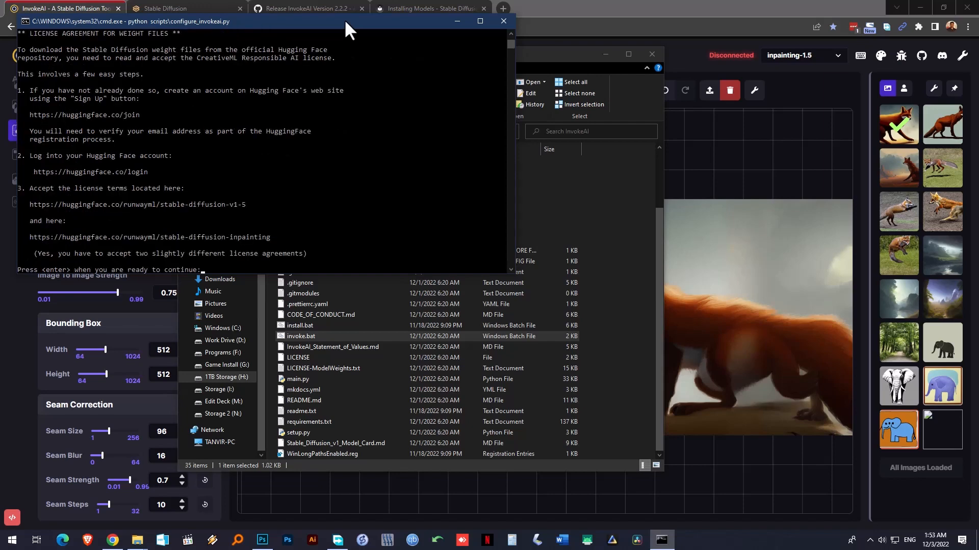
{"action": "key", "text": "enter"}
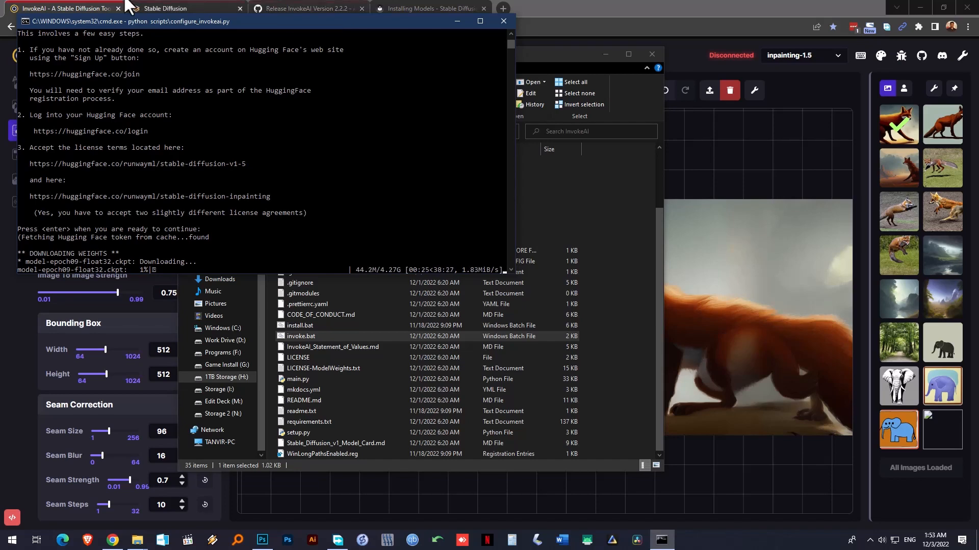
Check download progress in the cmd window, then return to the dog-and-fox canvas tab
{"action": "left_click", "coordinate": [67, 9]}
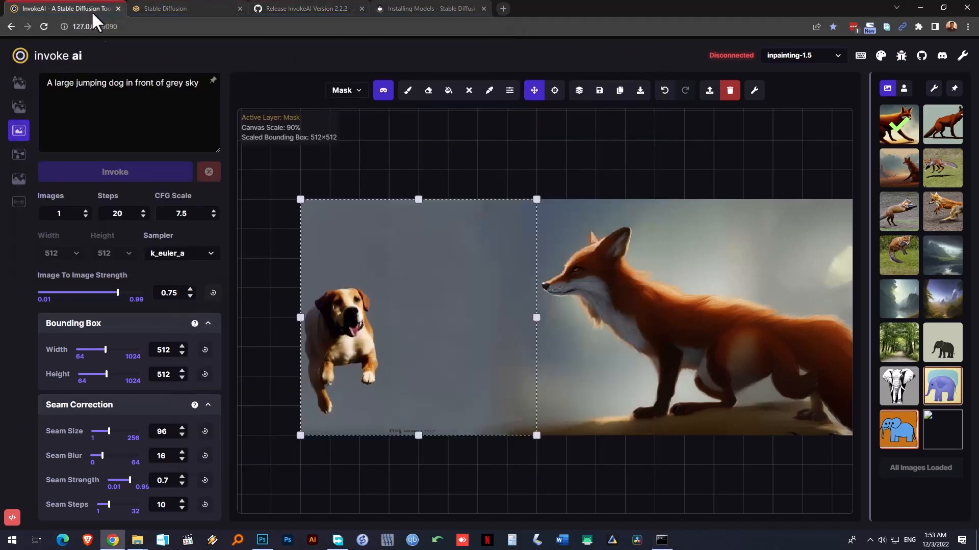
{"action": "mouse_move", "coordinate": [19, 130]}
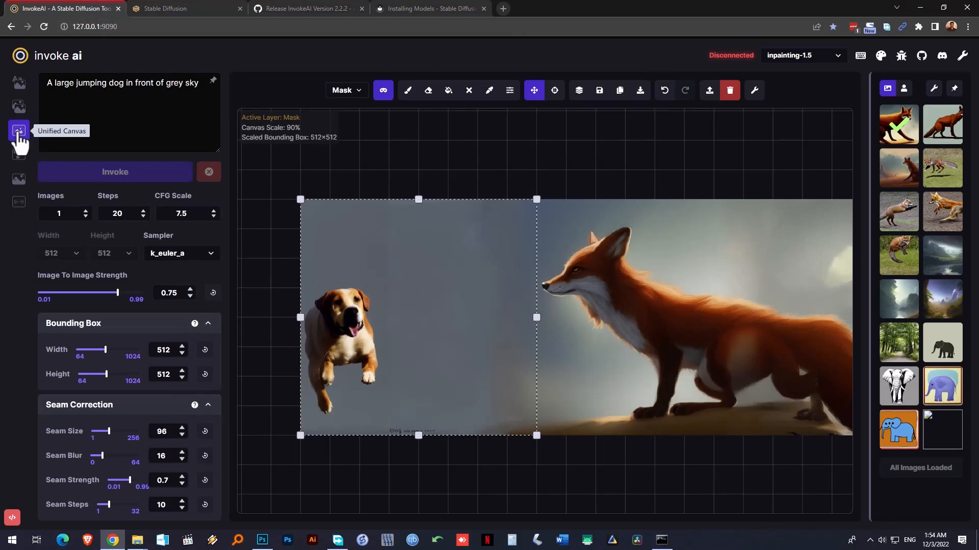
{"action": "left_click", "coordinate": [660, 539]}
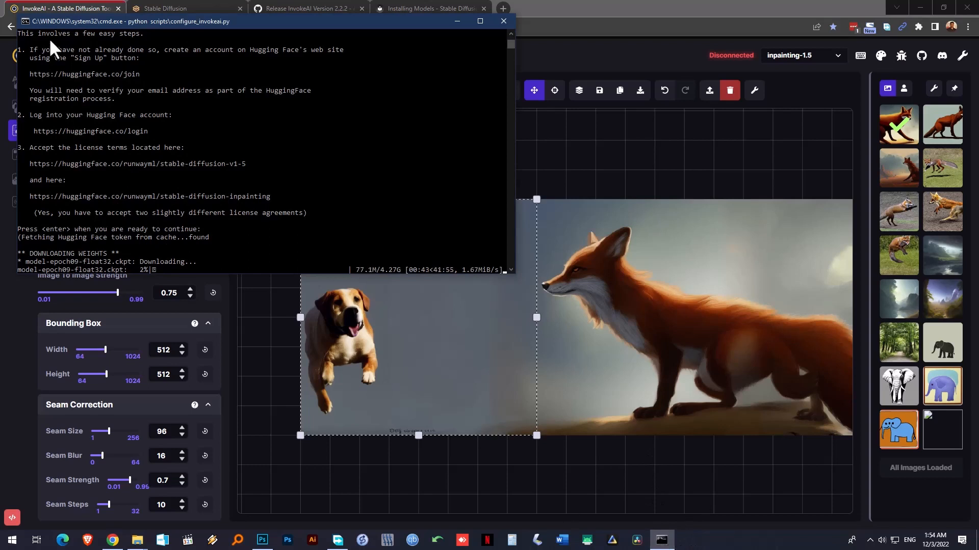
{"action": "left_click", "coordinate": [66, 9]}
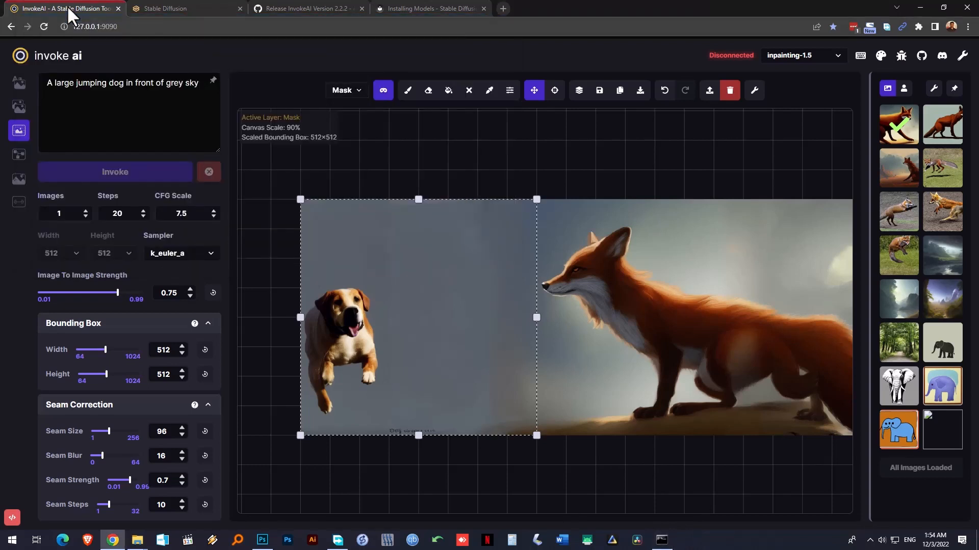
{"action": "mouse_move", "coordinate": [646, 490]}
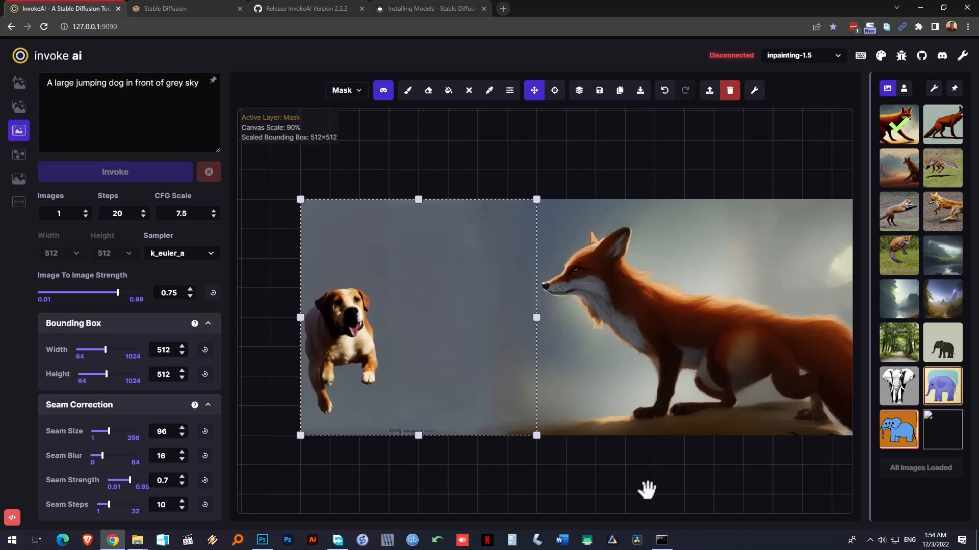